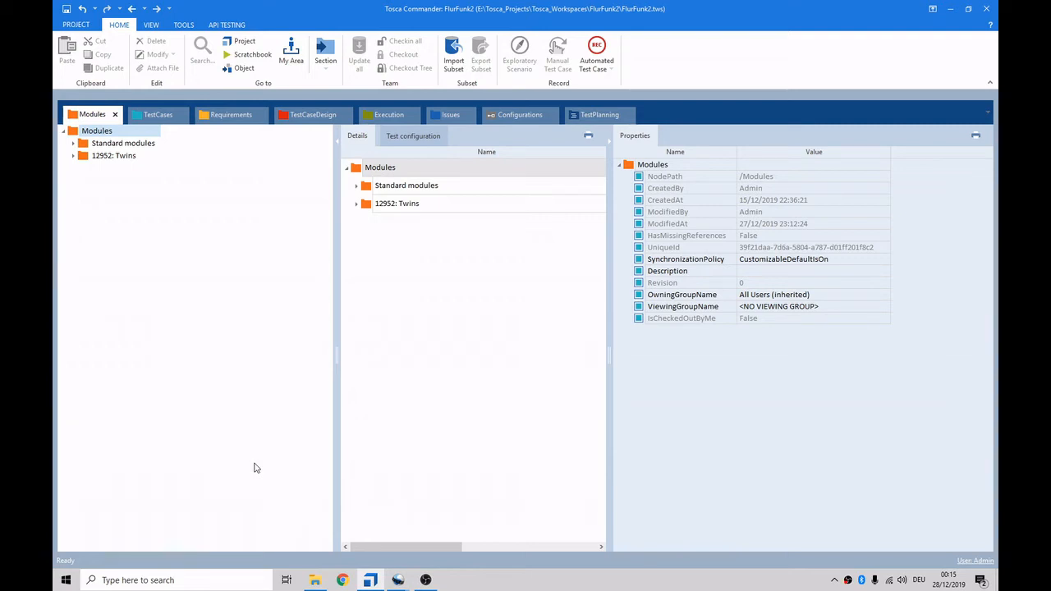
{"action": "mouse_move", "coordinate": [161, 315]}
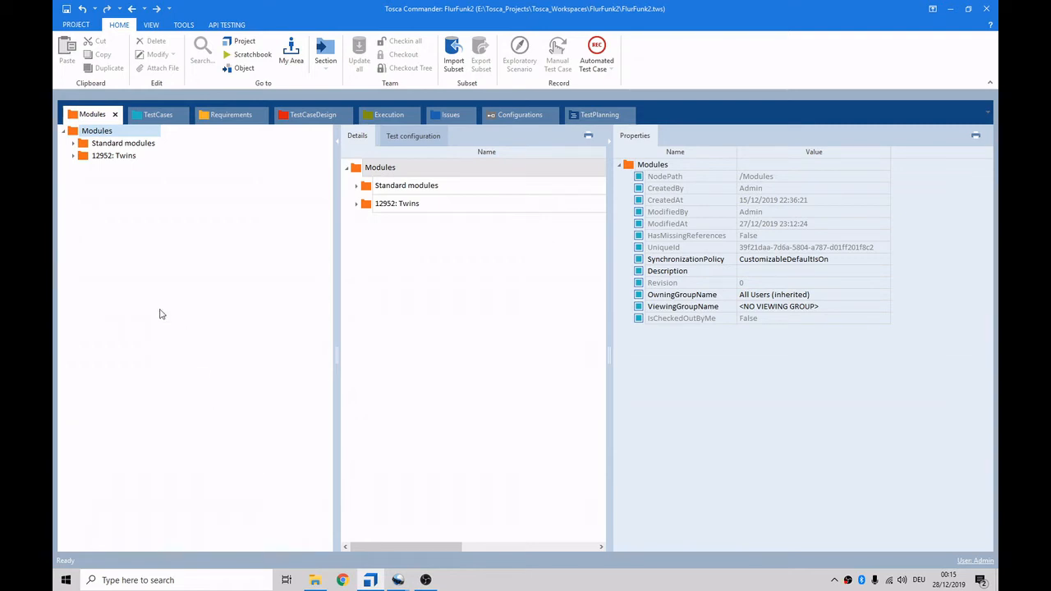
{"action": "mouse_move", "coordinate": [129, 263]}
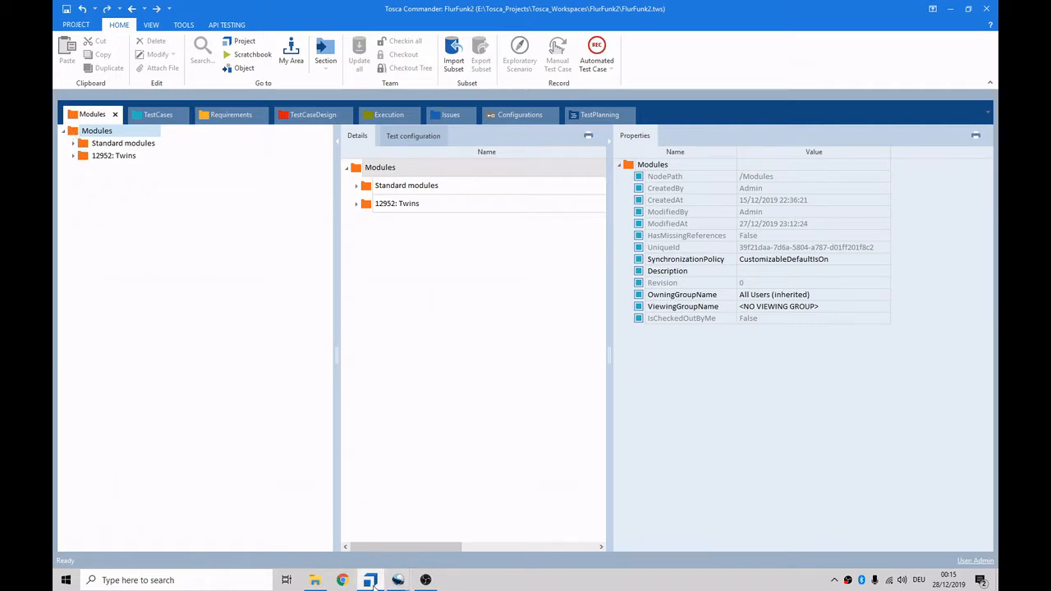
Search 'explo' from the taskbar to open Internet Explorer on the obstacle 22505 page.
{"action": "type", "text": "explo"}
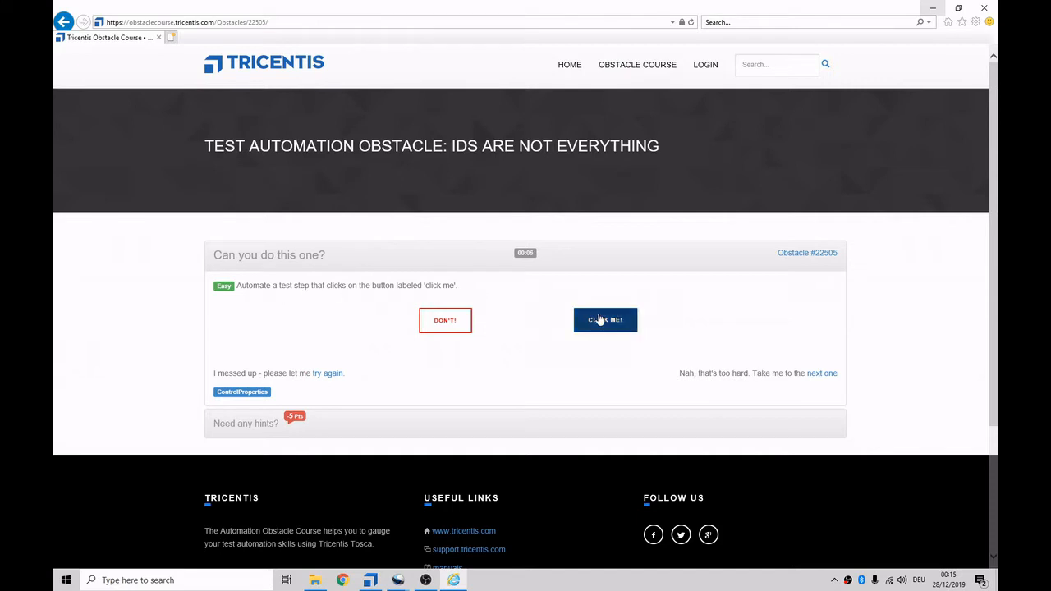
Click 'Click me!', reset with 'Let me try again', and return to Tosca Commander.
{"action": "left_click", "coordinate": [605, 319]}
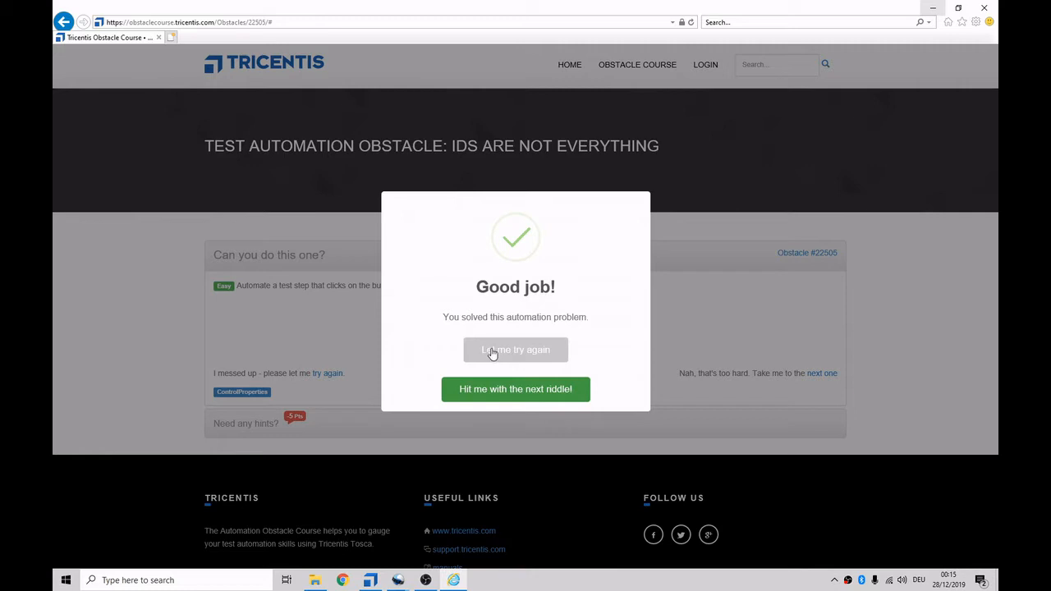
{"action": "left_click", "coordinate": [516, 349]}
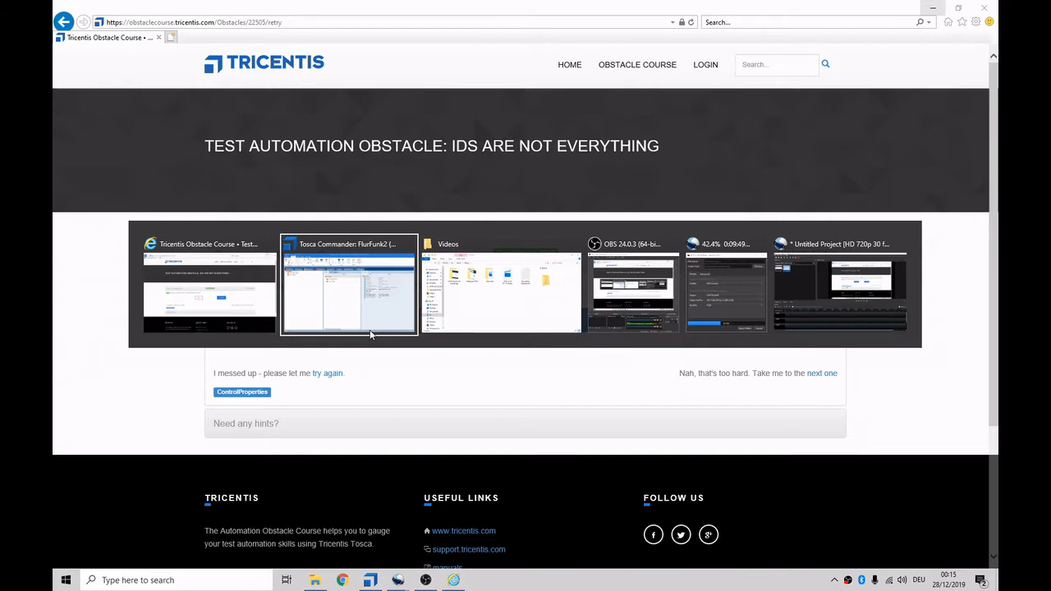
{"action": "left_click", "coordinate": [349, 283]}
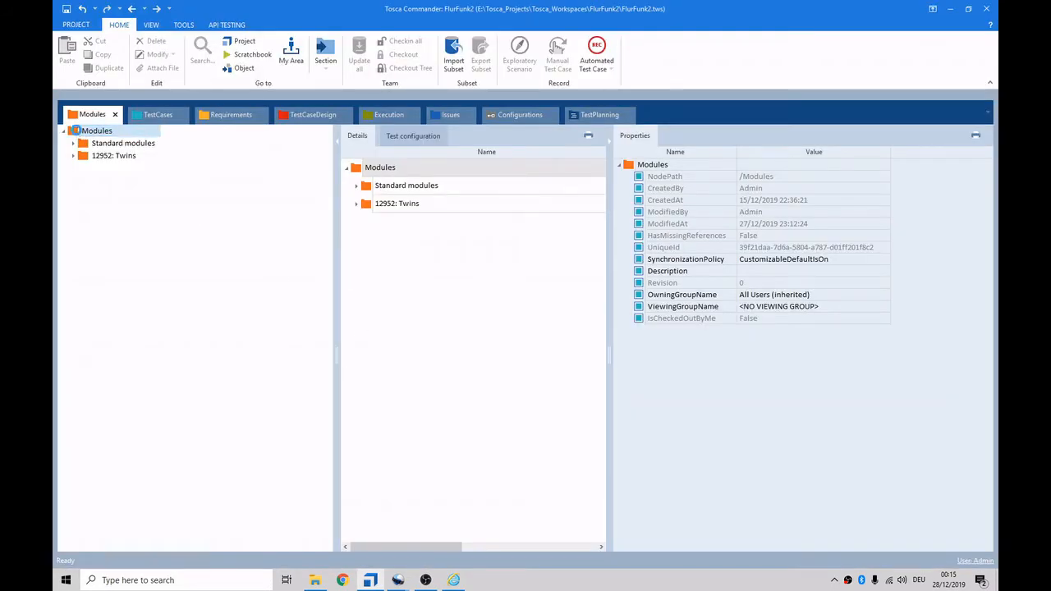
Launch Scan > Application from the Modules folder to start XScan.
{"action": "right_click", "coordinate": [97, 131]}
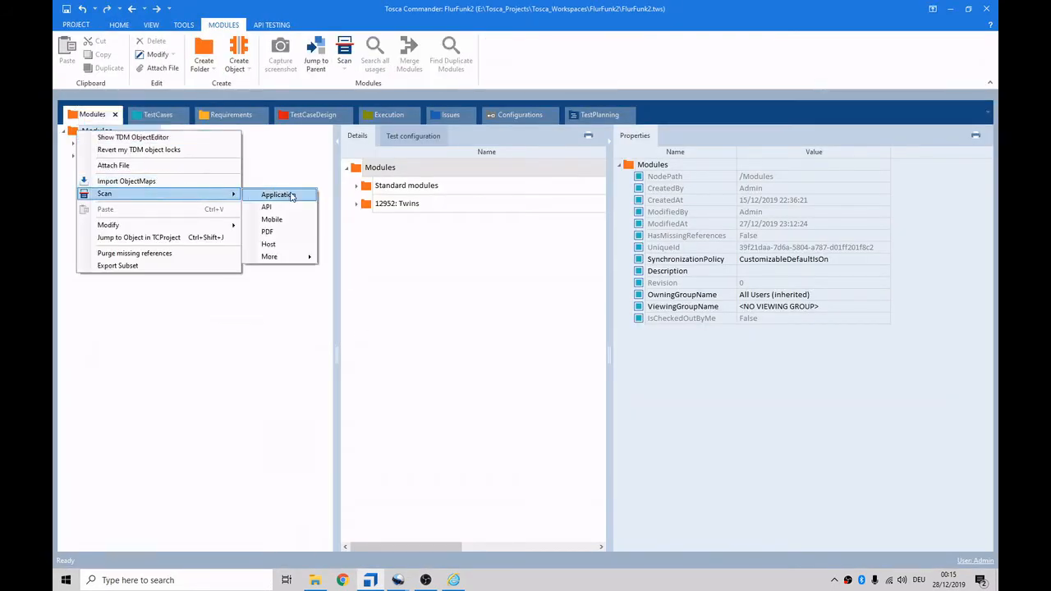
{"action": "left_click", "coordinate": [279, 194]}
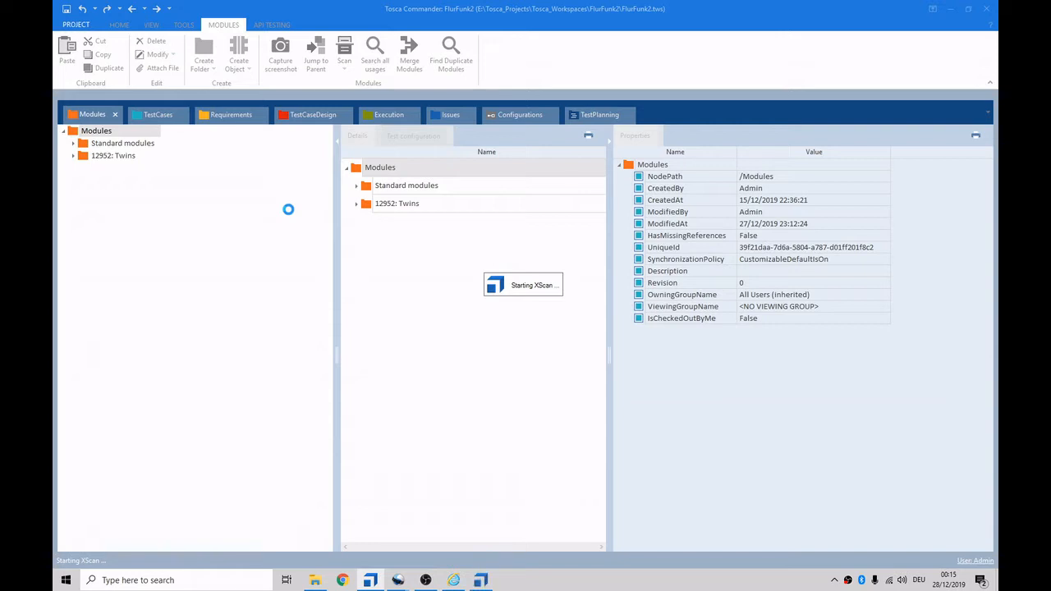
{"action": "left_click", "coordinate": [344, 51]}
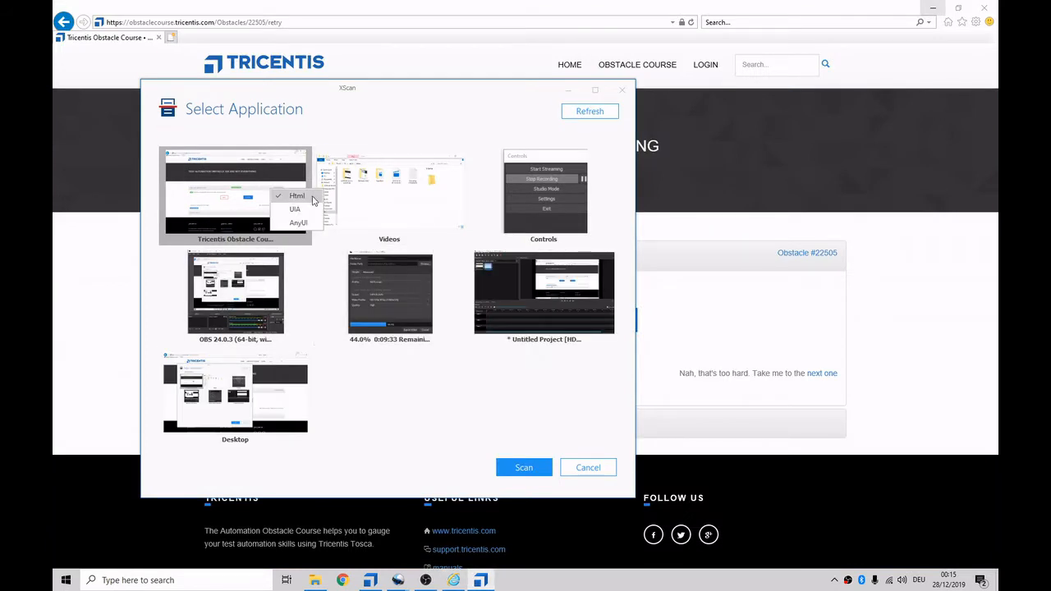
Scan the Tricentis Obstacle Course page as Html and capture the 'Click me!' button.
{"action": "left_click", "coordinate": [524, 468]}
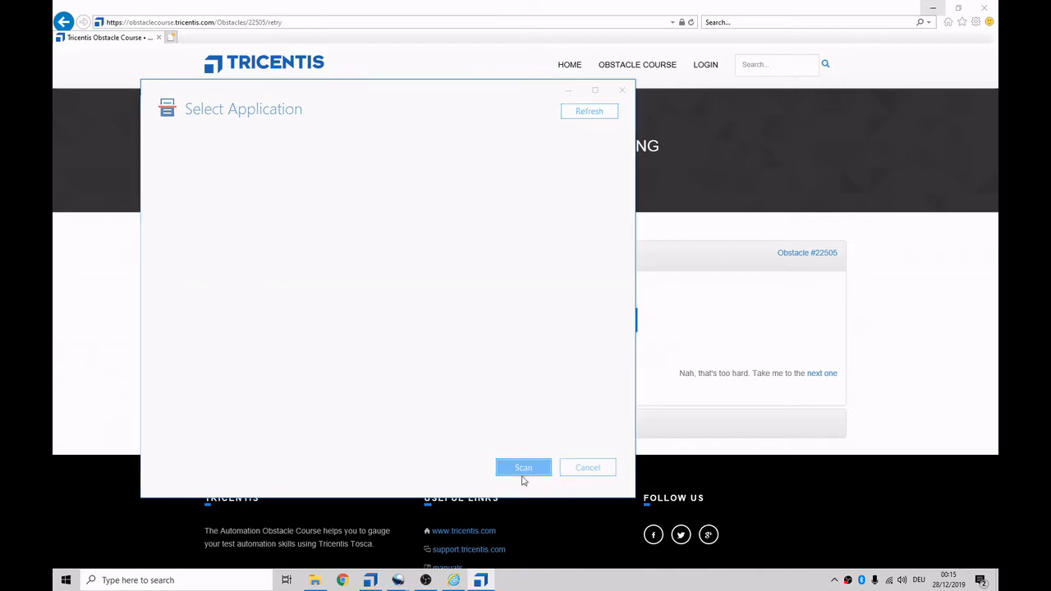
{"action": "left_click", "coordinate": [523, 468]}
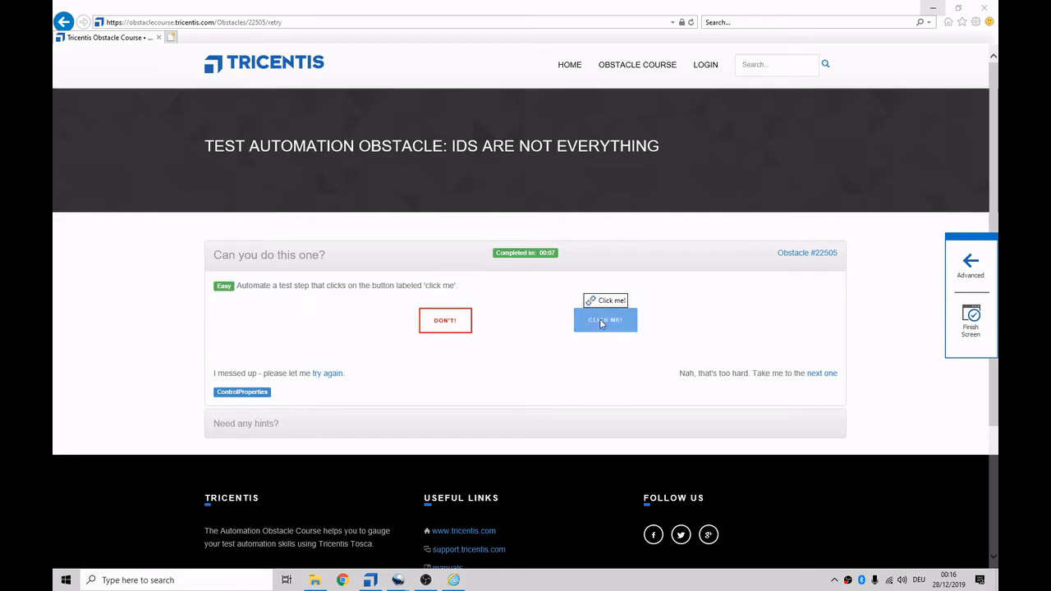
{"action": "left_click", "coordinate": [606, 319]}
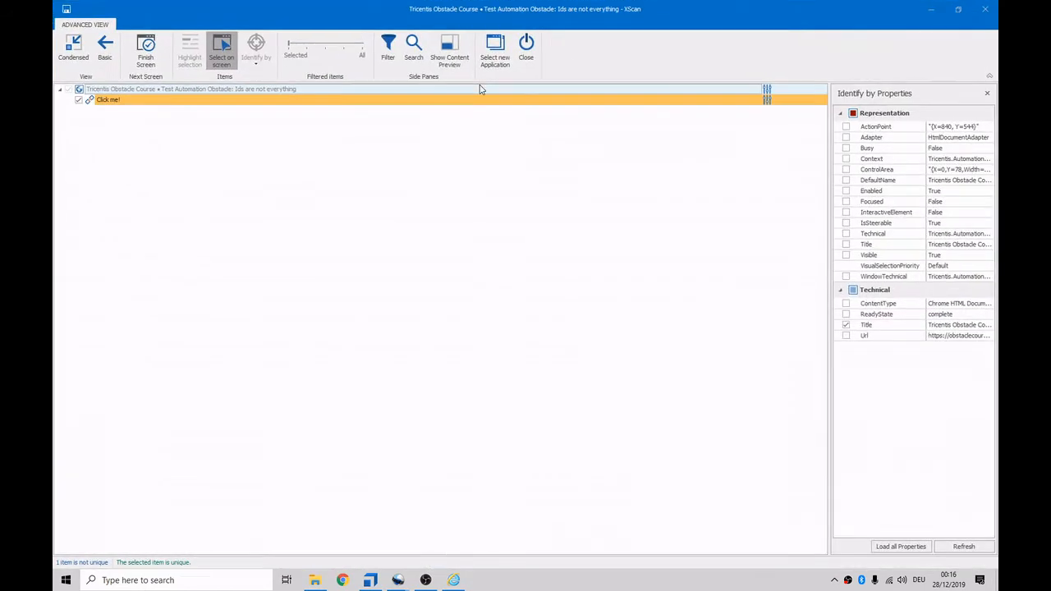
Identify 'Click me!' by InnerHtml and Tag instead of Id, then close XScan saving.
{"action": "left_click", "coordinate": [107, 99]}
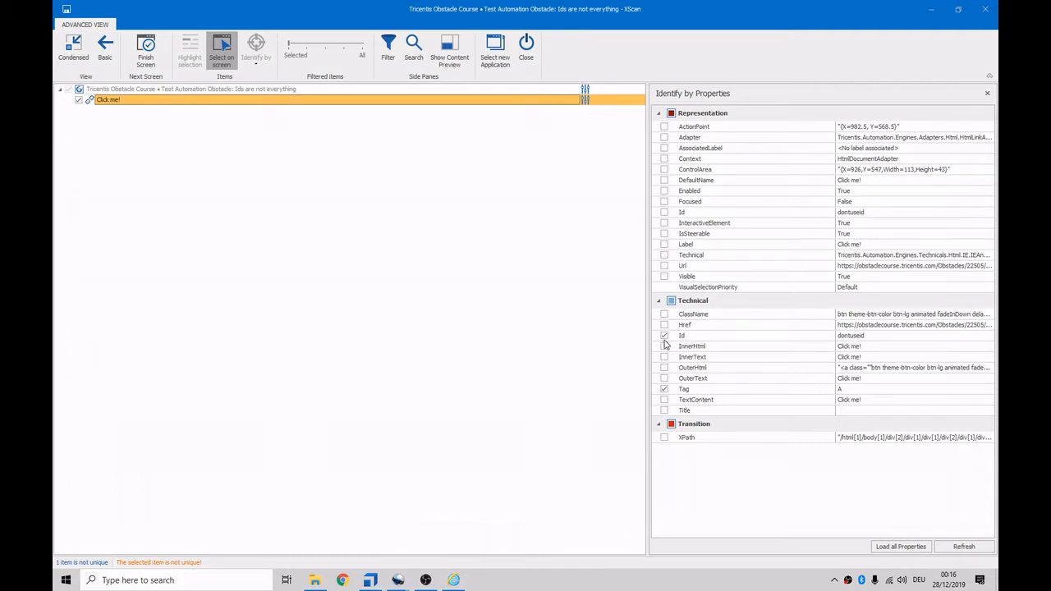
{"action": "left_click", "coordinate": [664, 346]}
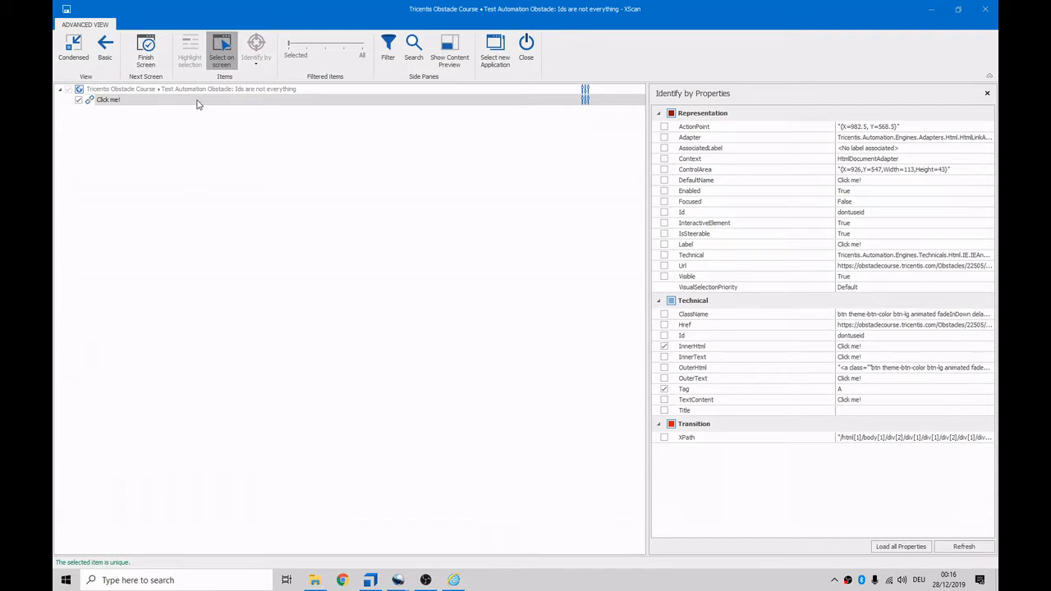
{"action": "mouse_move", "coordinate": [234, 99]}
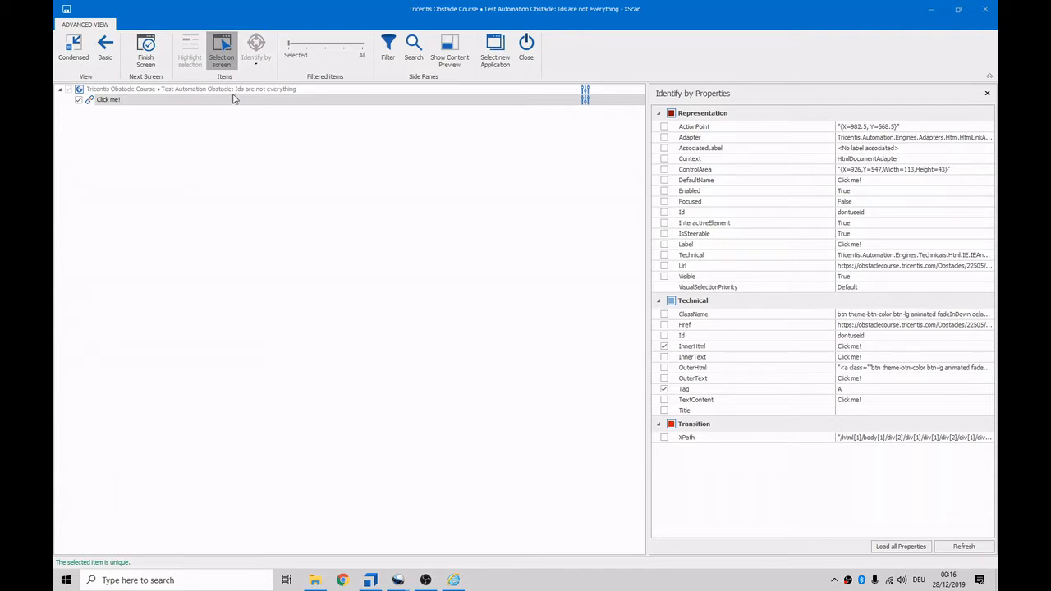
{"action": "left_click", "coordinate": [189, 89]}
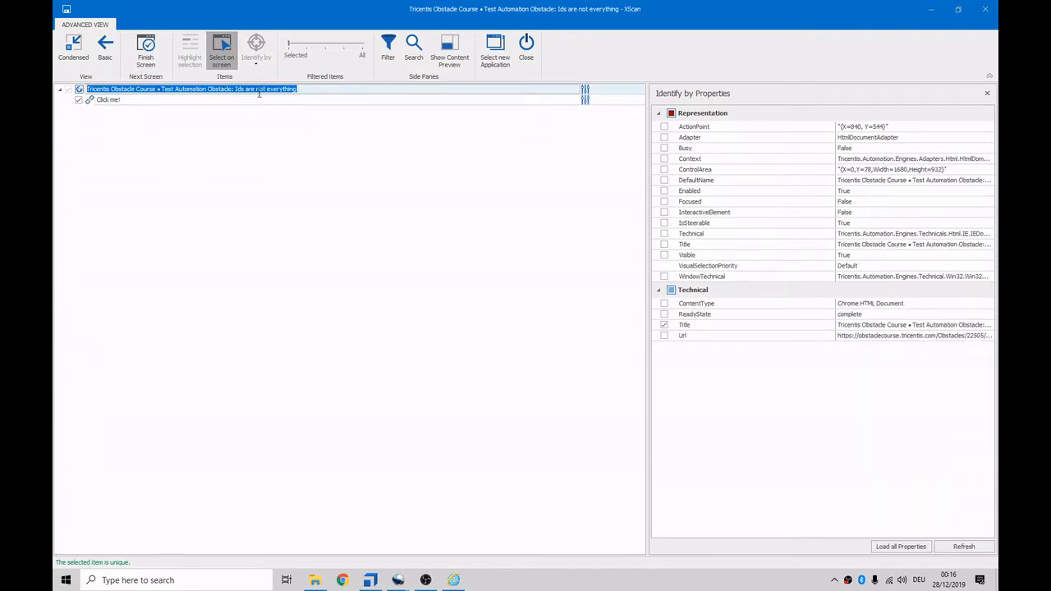
{"action": "left_click", "coordinate": [527, 47]}
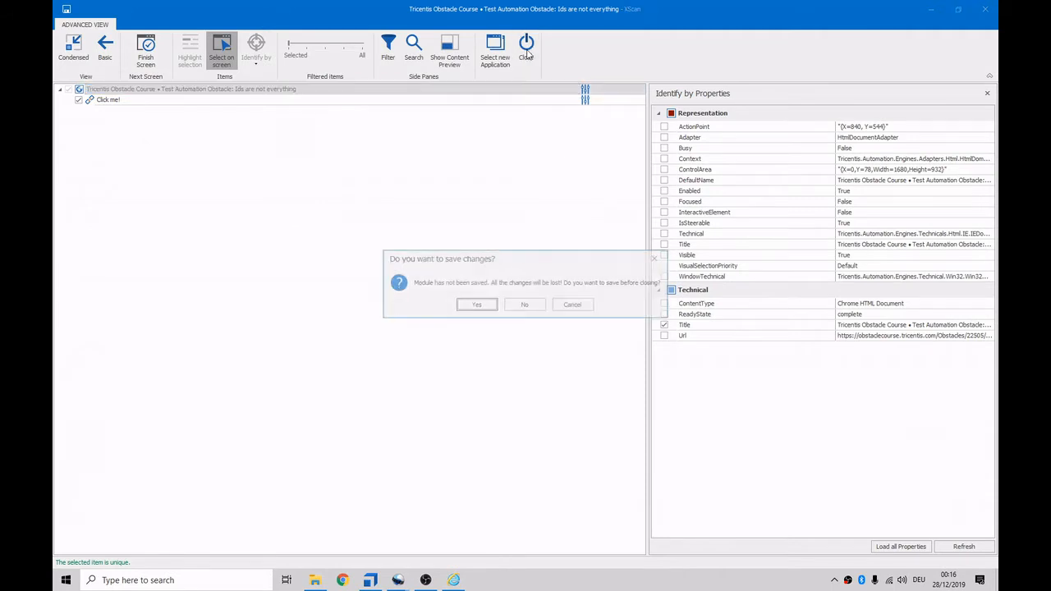
{"action": "left_click", "coordinate": [524, 305]}
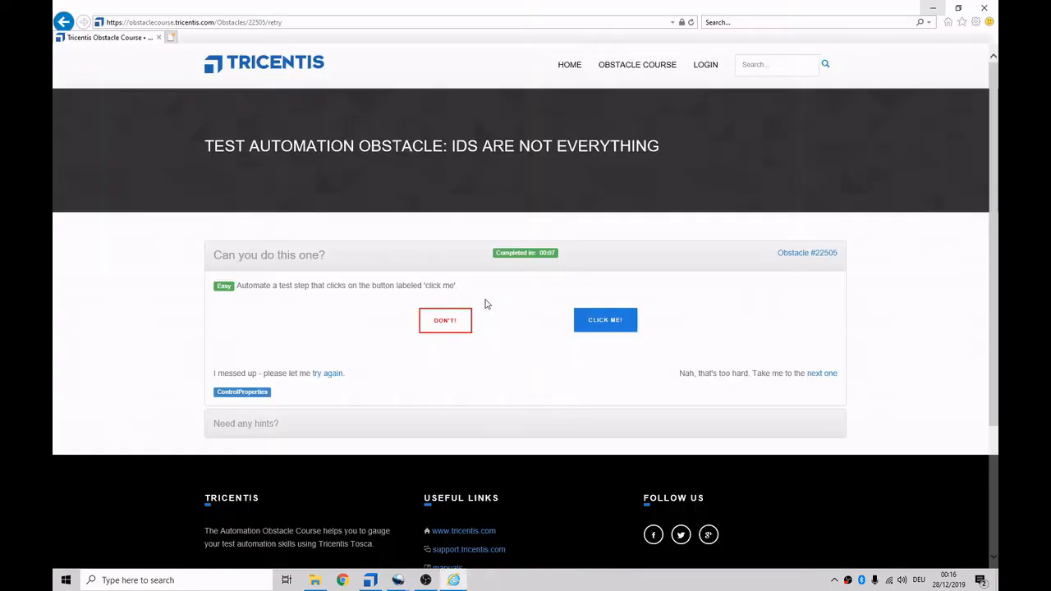
Create a TestCase with a 'Click me!' step from the scanned module in TestCases.
{"action": "left_click", "coordinate": [369, 580]}
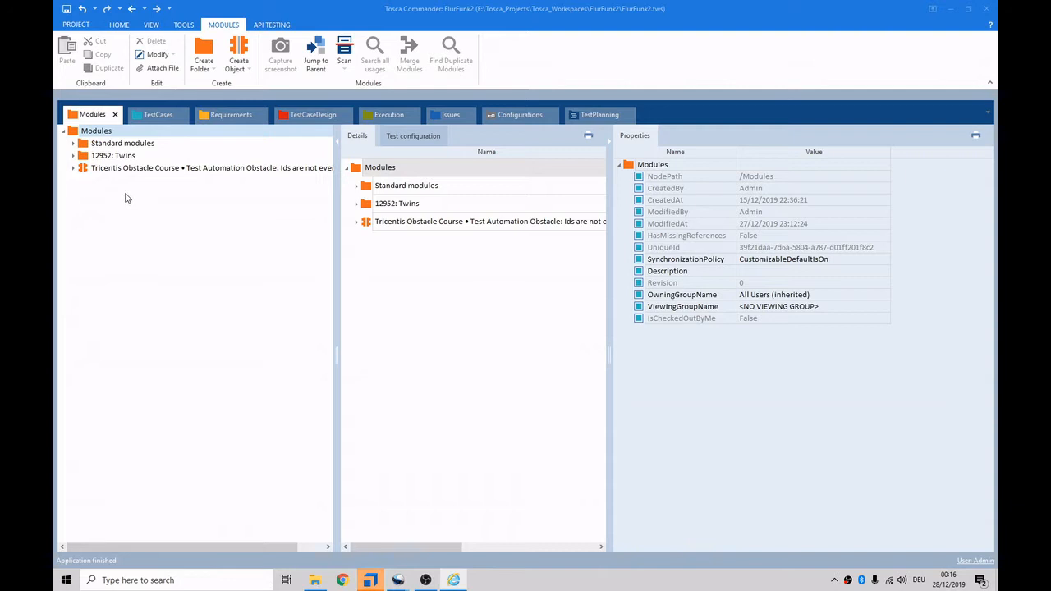
{"action": "left_click", "coordinate": [158, 114]}
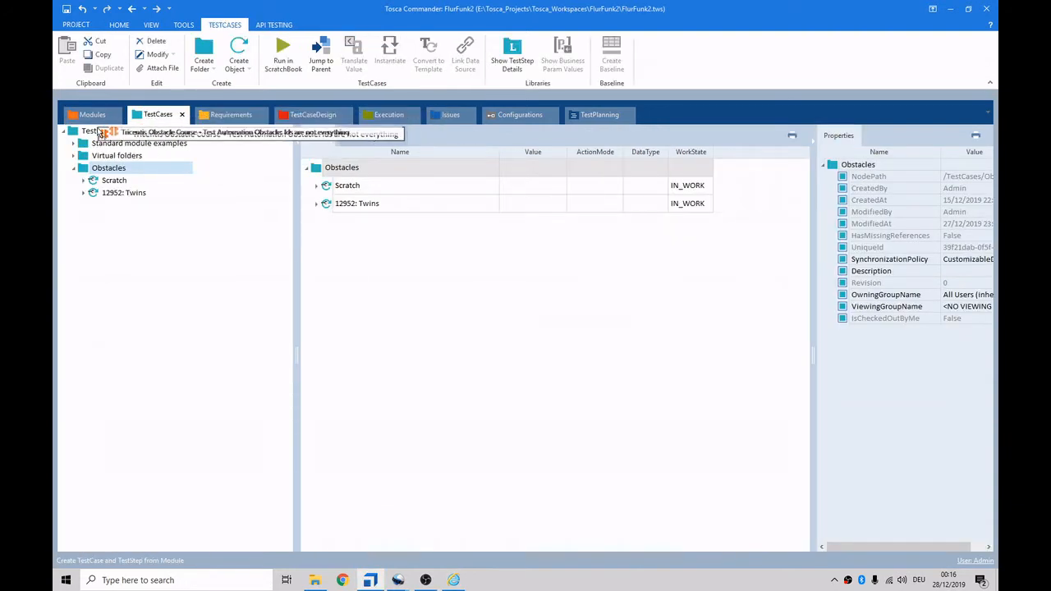
{"action": "left_click", "coordinate": [119, 24]}
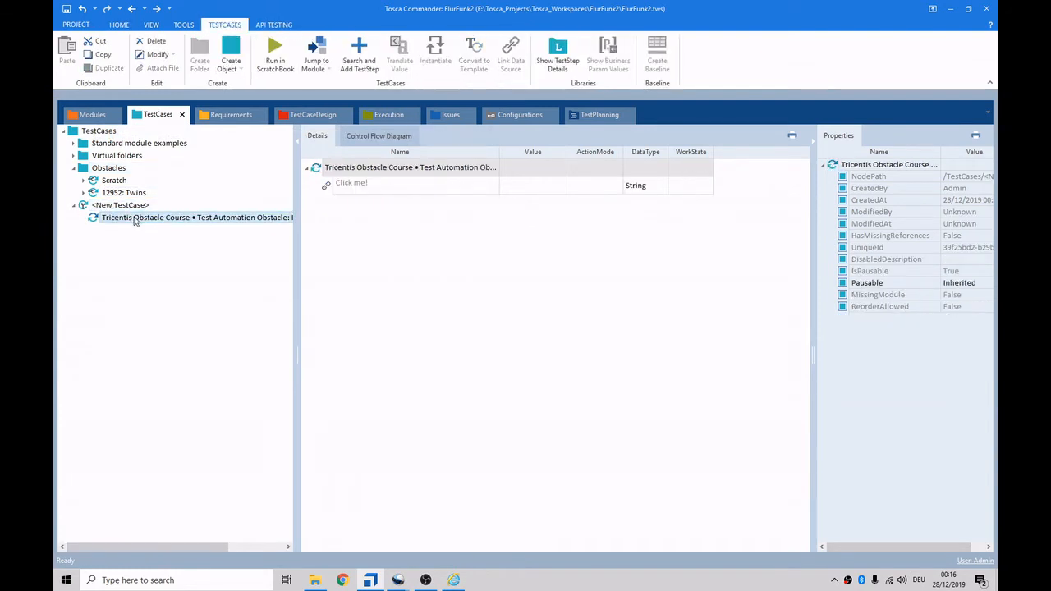
{"action": "left_click", "coordinate": [351, 183]}
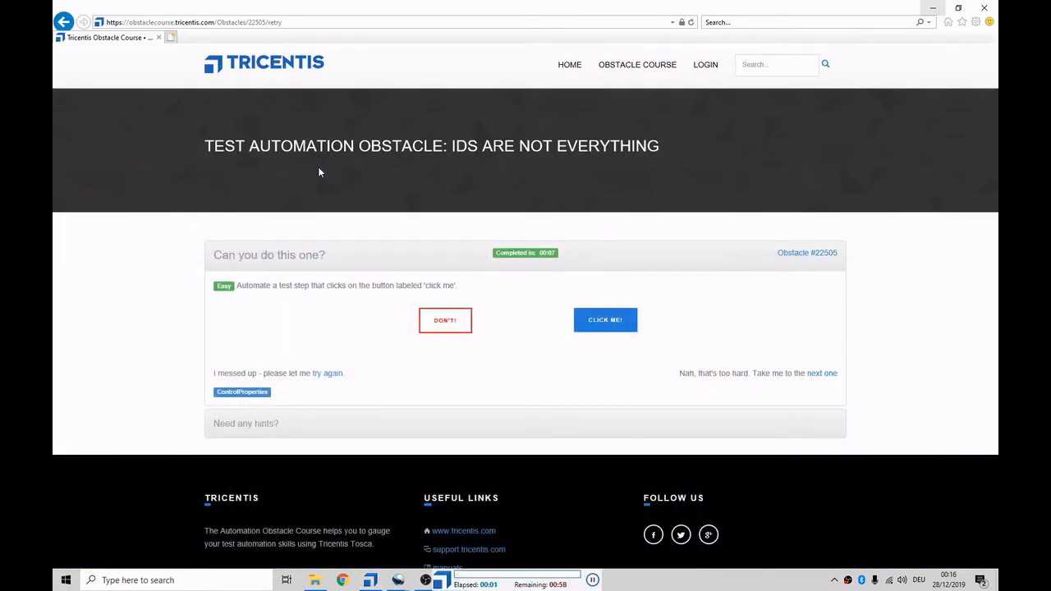
{"action": "left_click", "coordinate": [605, 320]}
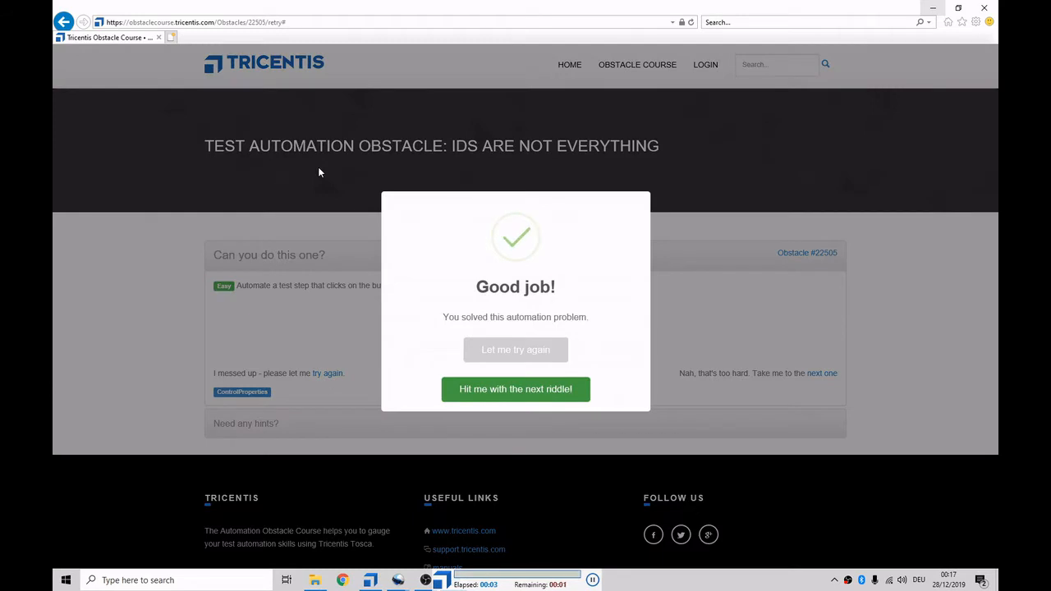
{"action": "left_click", "coordinate": [515, 389]}
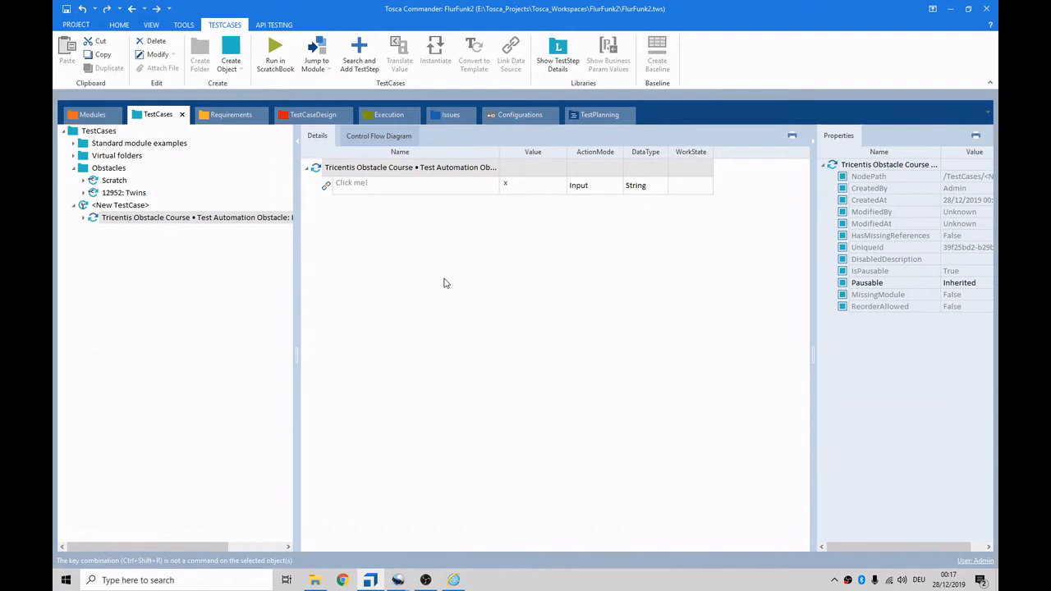
{"action": "mouse_move", "coordinate": [143, 268]}
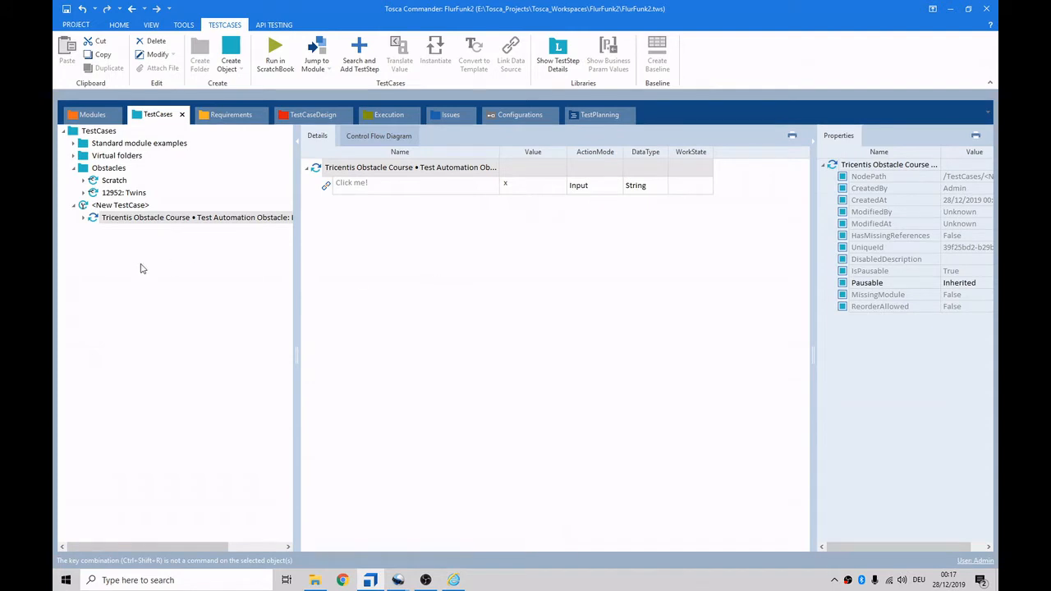
{"action": "mouse_move", "coordinate": [184, 336]}
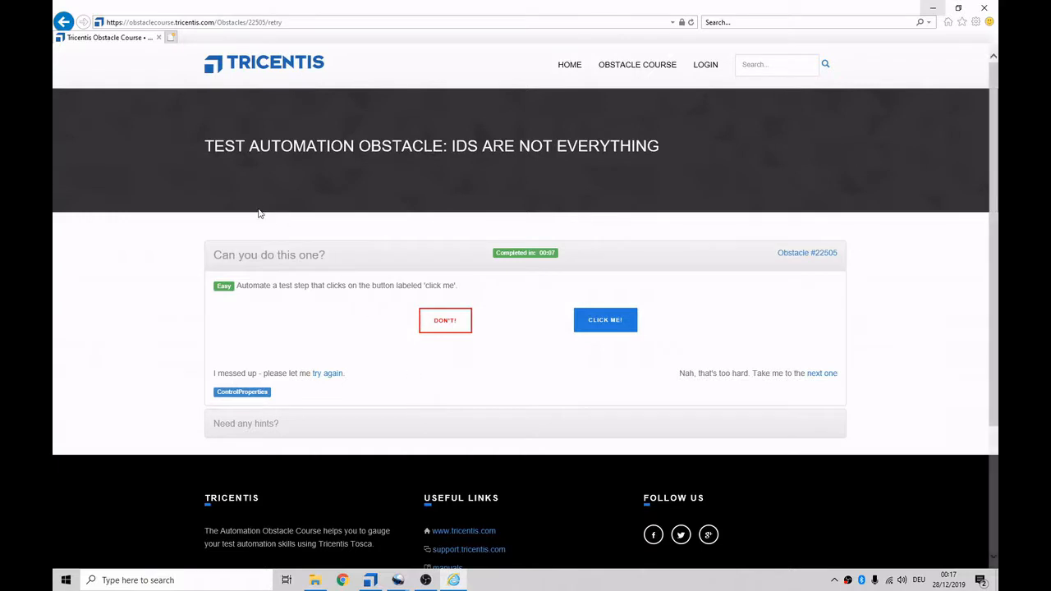
{"action": "mouse_move", "coordinate": [339, 212]}
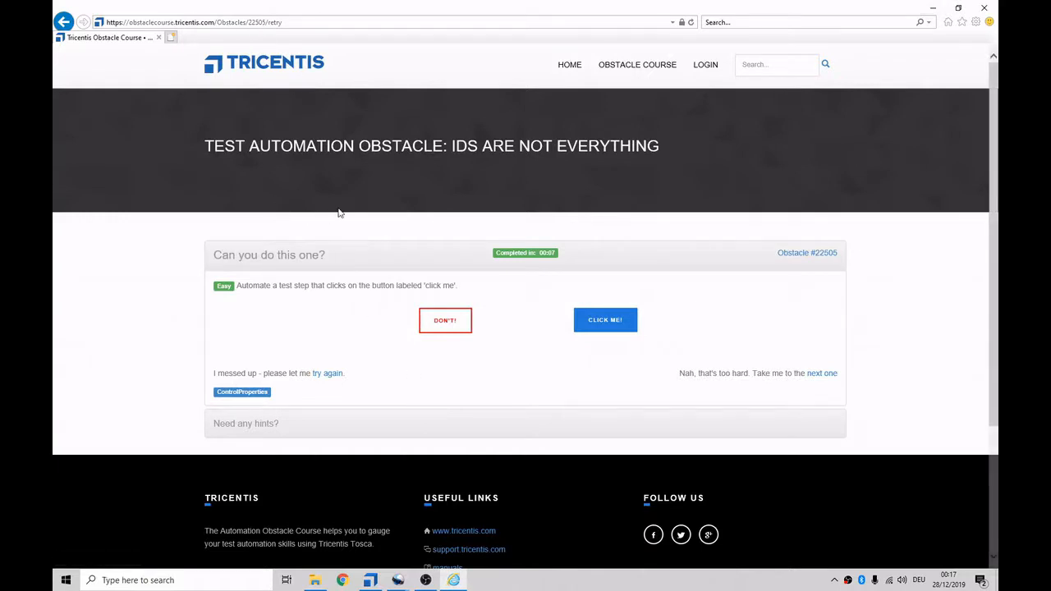
{"action": "left_click", "coordinate": [369, 580]}
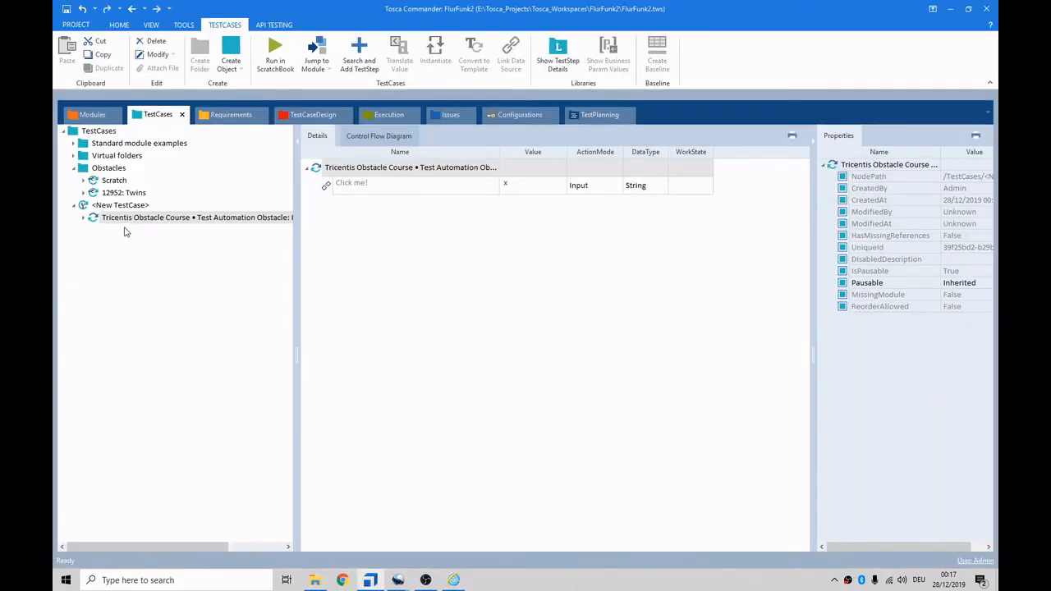
{"action": "mouse_move", "coordinate": [87, 246]}
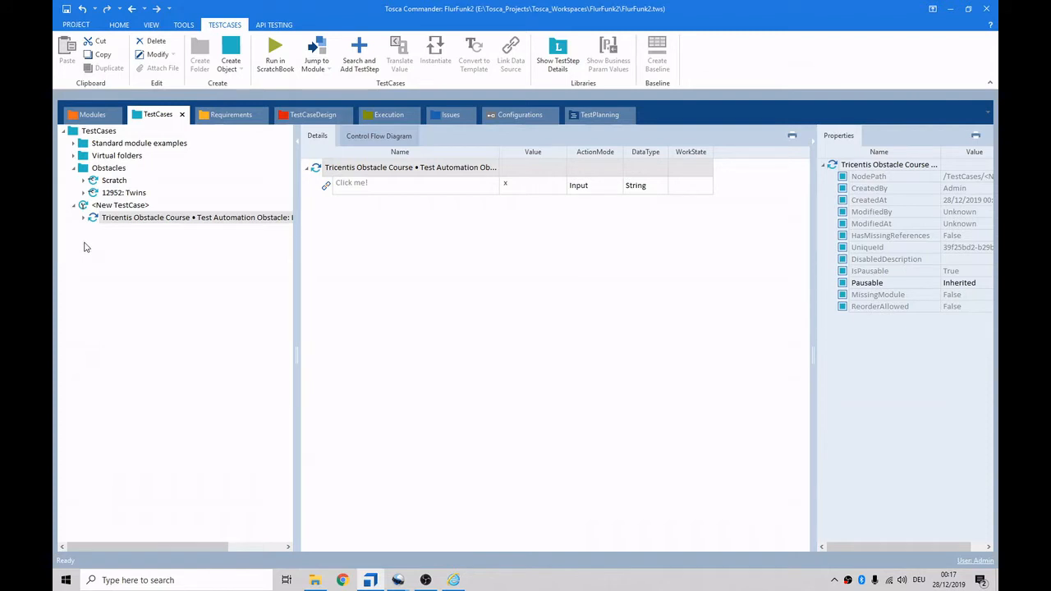
Create a Modules folder named '22505: Identifers are not everything'.
{"action": "left_click", "coordinate": [92, 114]}
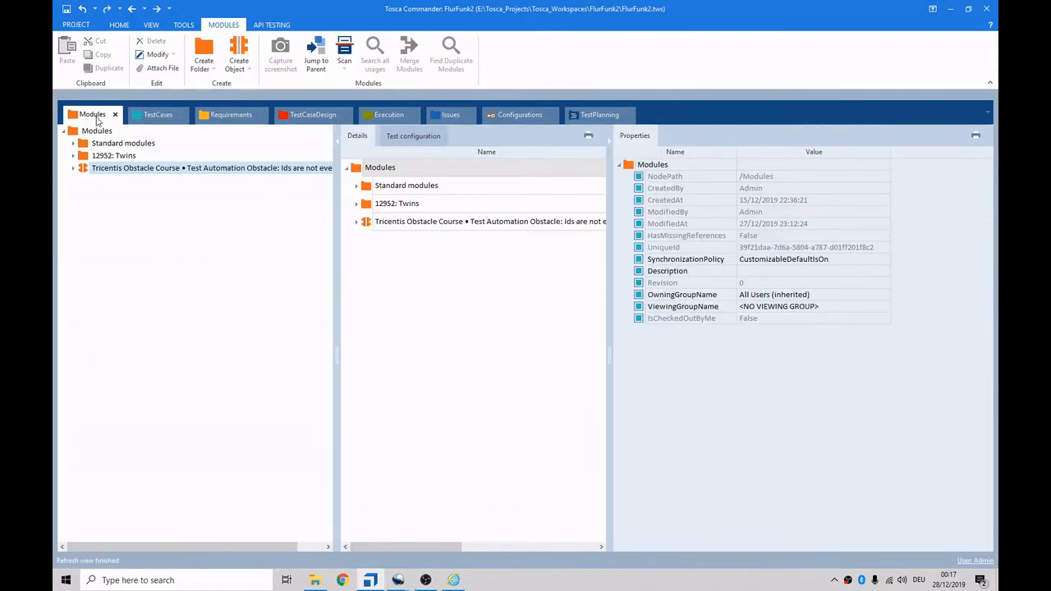
{"action": "right_click", "coordinate": [96, 130]}
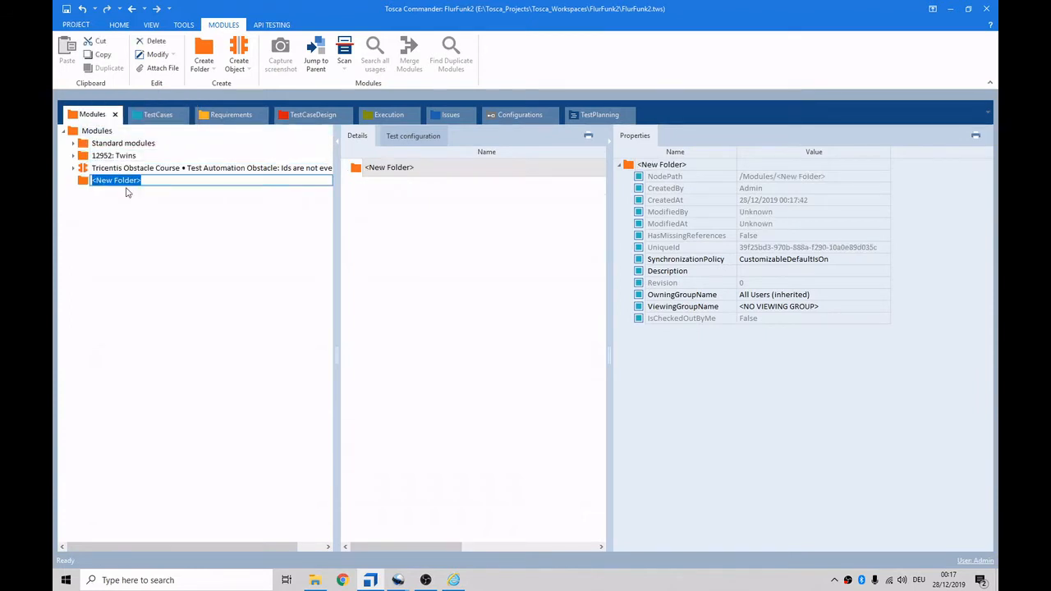
{"action": "type", "text": "22505: Ident"}
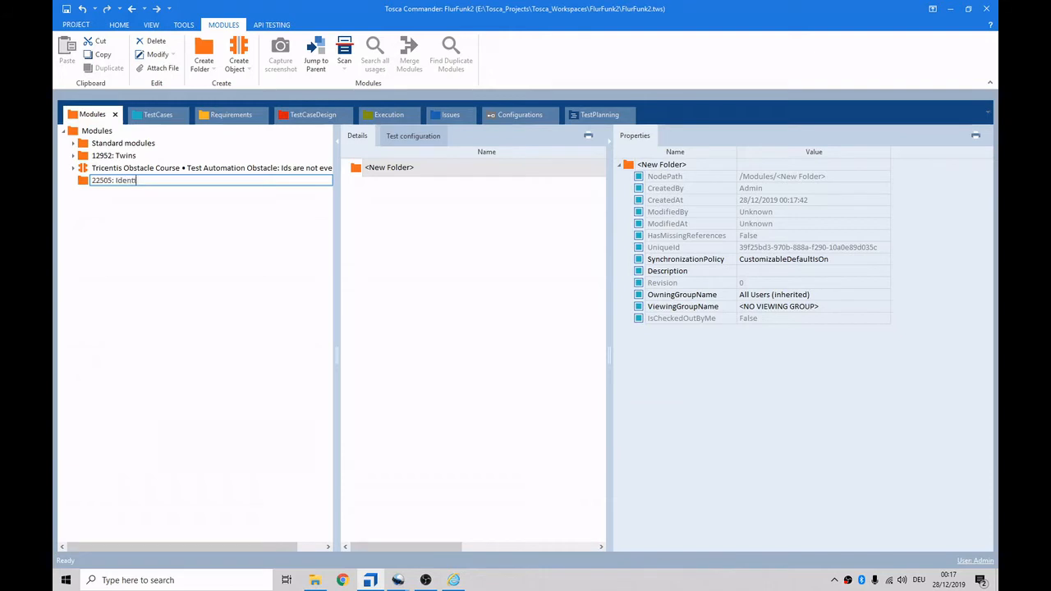
{"action": "type", "text": "ifers are not everything"}
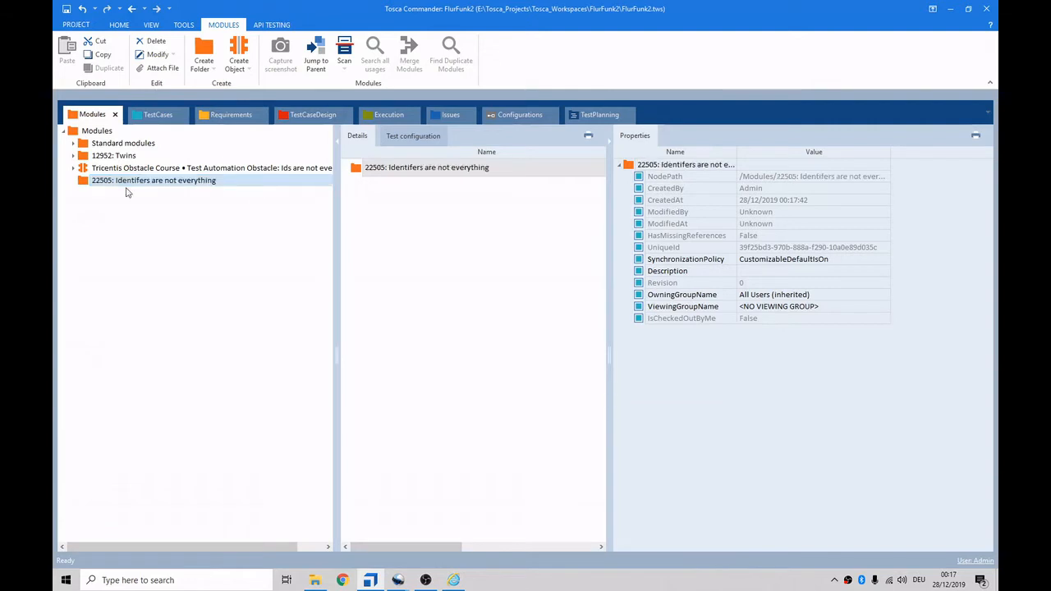
{"action": "mouse_move", "coordinate": [151, 233]}
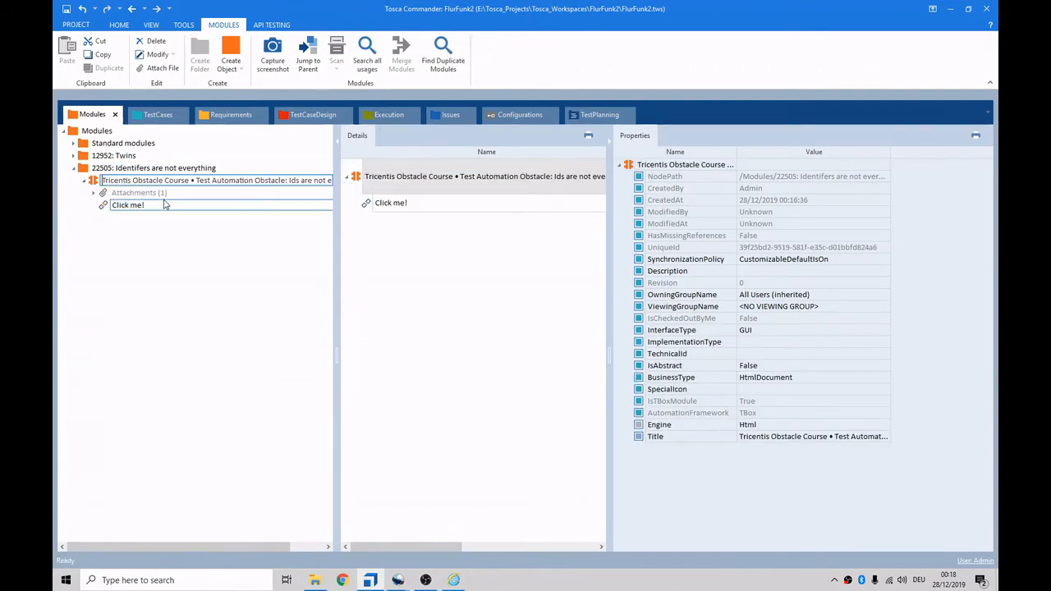
Rename the scanned module to '22505: Ids are not everything' and verify it.
{"action": "double_click", "coordinate": [217, 180]}
{"action": "type", "text": "22505 Ids are not everything"}
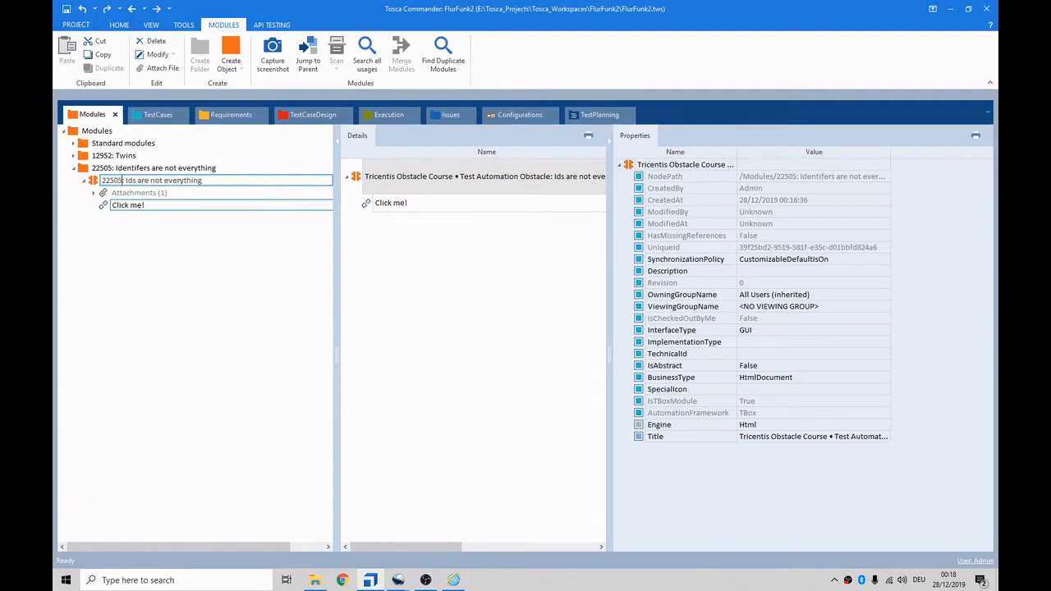
{"action": "left_click", "coordinate": [156, 114]}
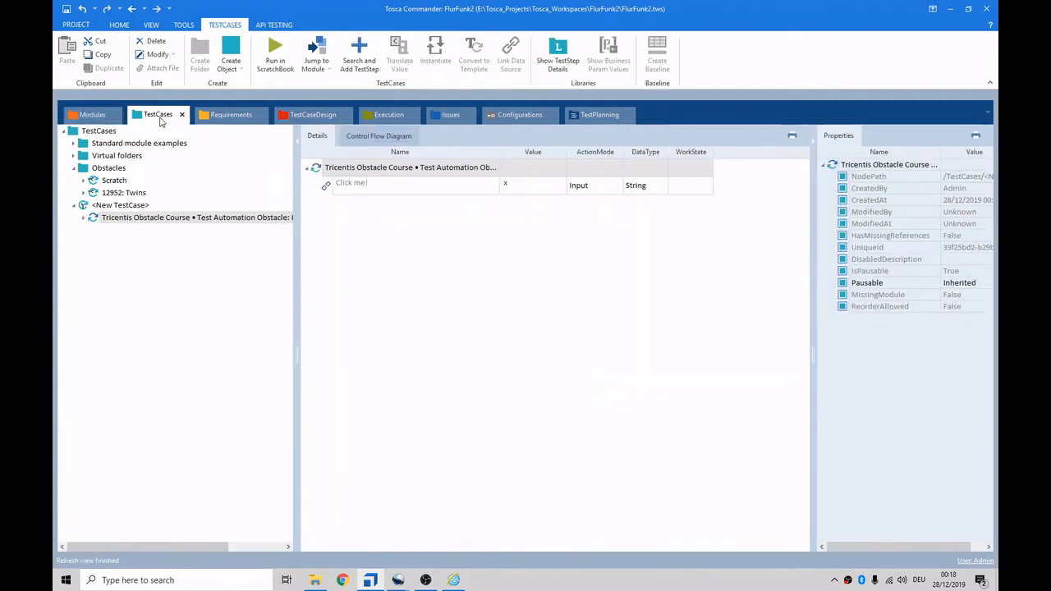
{"action": "left_click", "coordinate": [92, 115]}
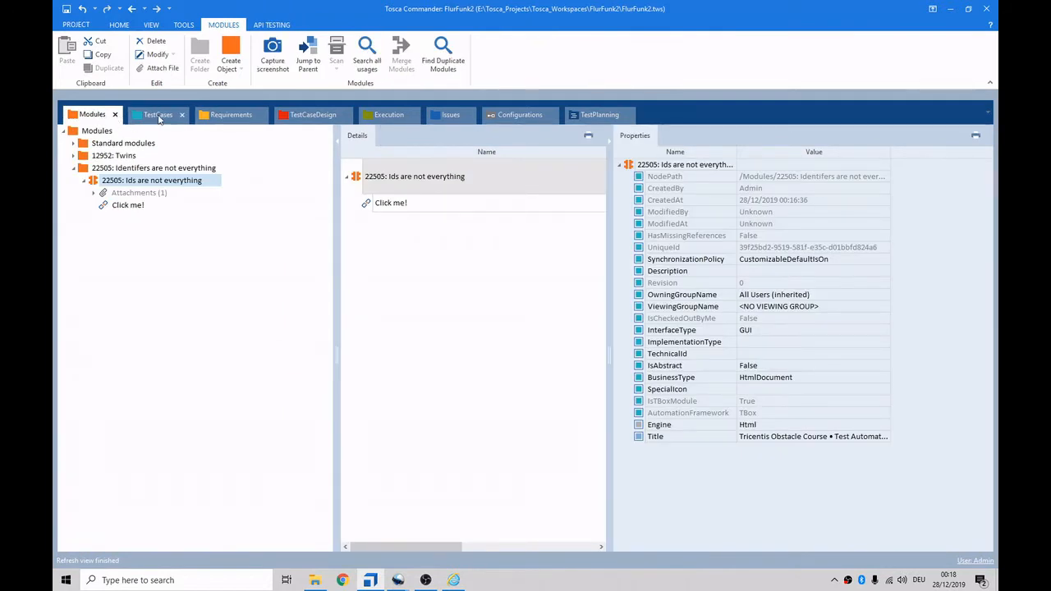
{"action": "left_click", "coordinate": [157, 114]}
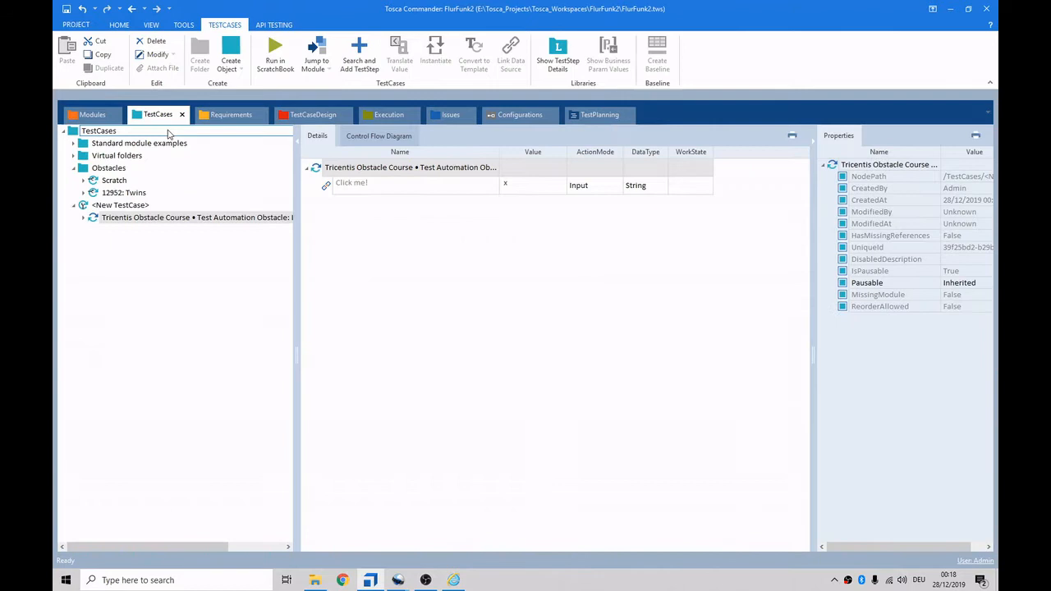
{"action": "mouse_move", "coordinate": [162, 310]}
{"action": "type", "text": "22505: Identifiers"}
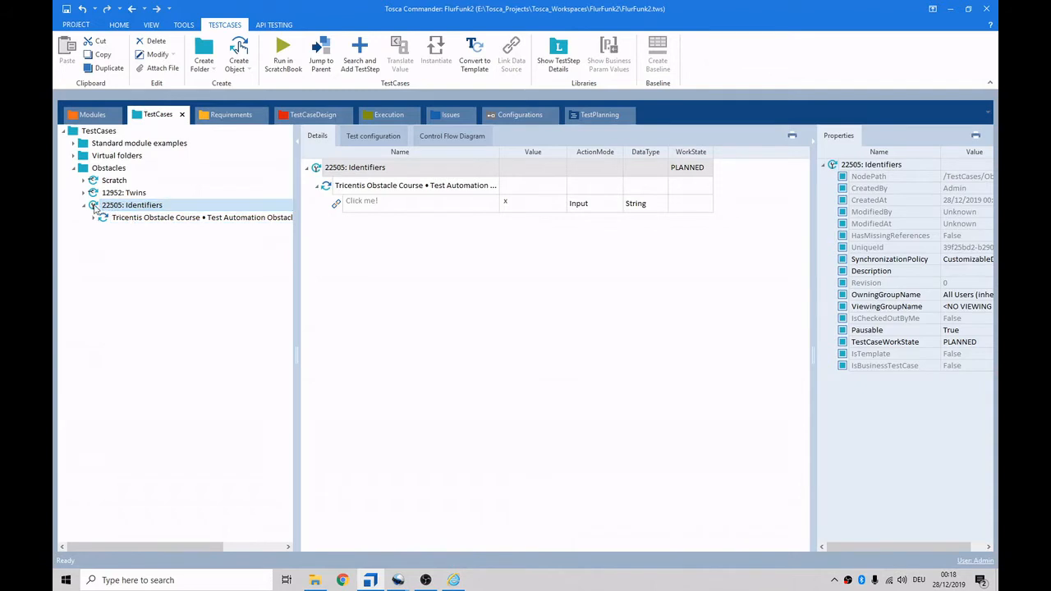
Set the '22505: Identifiers' work state to IN_WORK and add a Preconditions folder.
{"action": "left_click", "coordinate": [690, 167]}
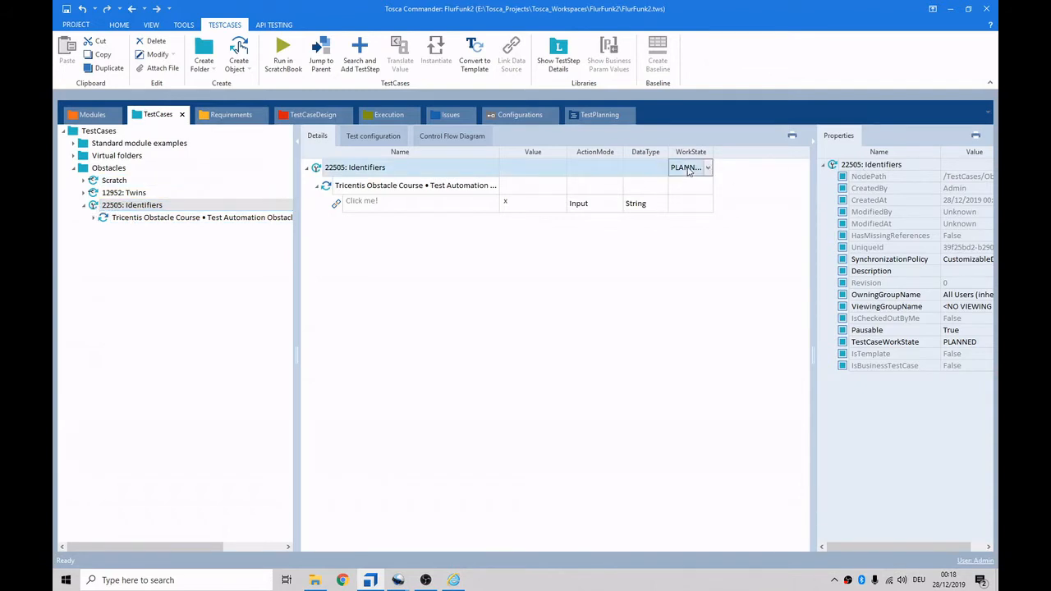
{"action": "left_click", "coordinate": [686, 167]}
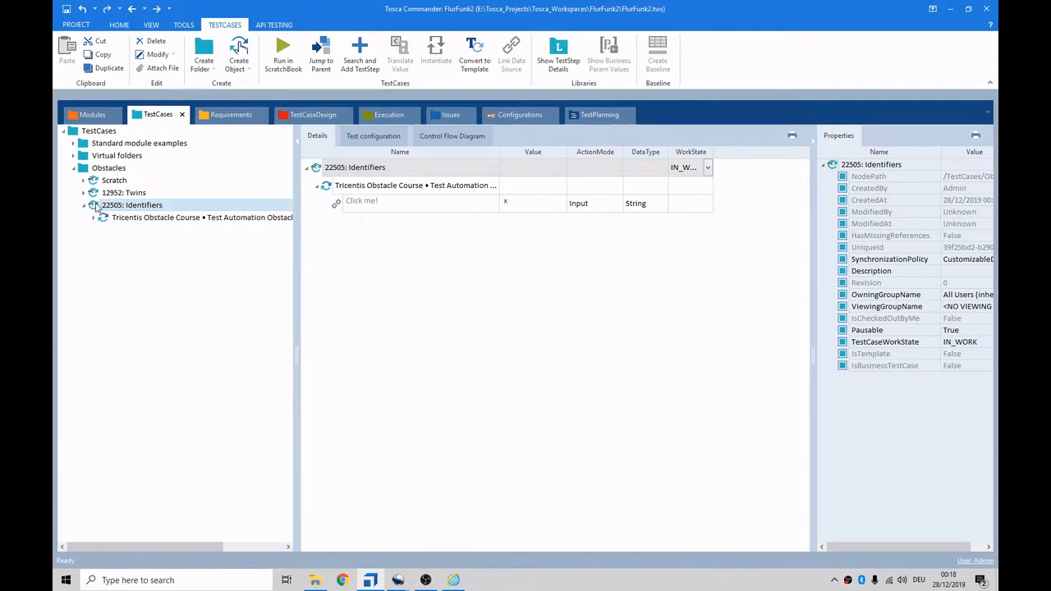
{"action": "key", "text": "ctrl+n"}
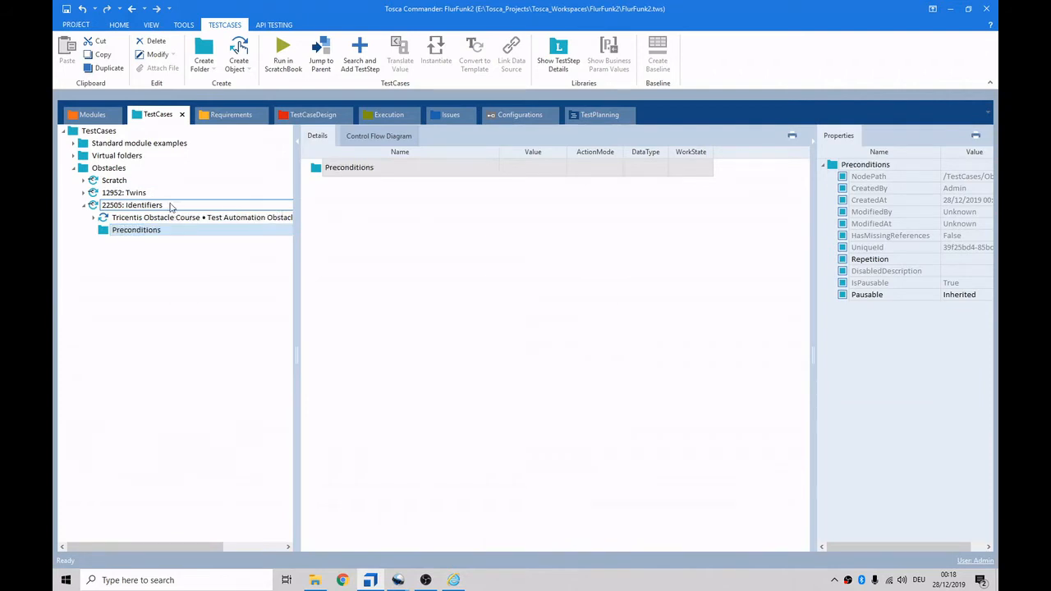
Add Process and Postconditions folders beside Preconditions, then select Preconditions.
{"action": "left_click", "coordinate": [199, 54]}
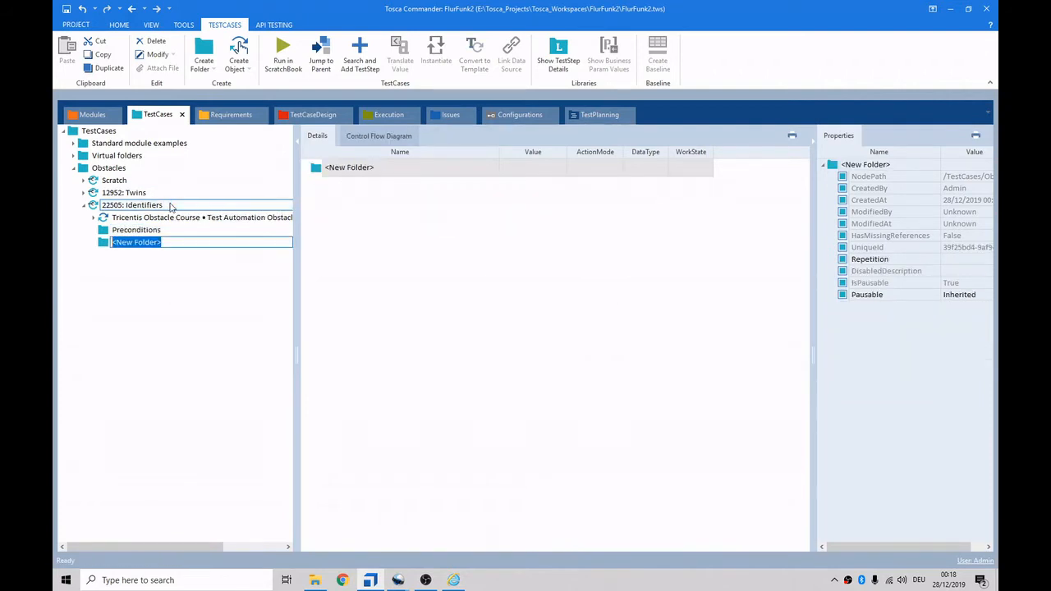
{"action": "type", "text": "Process"}
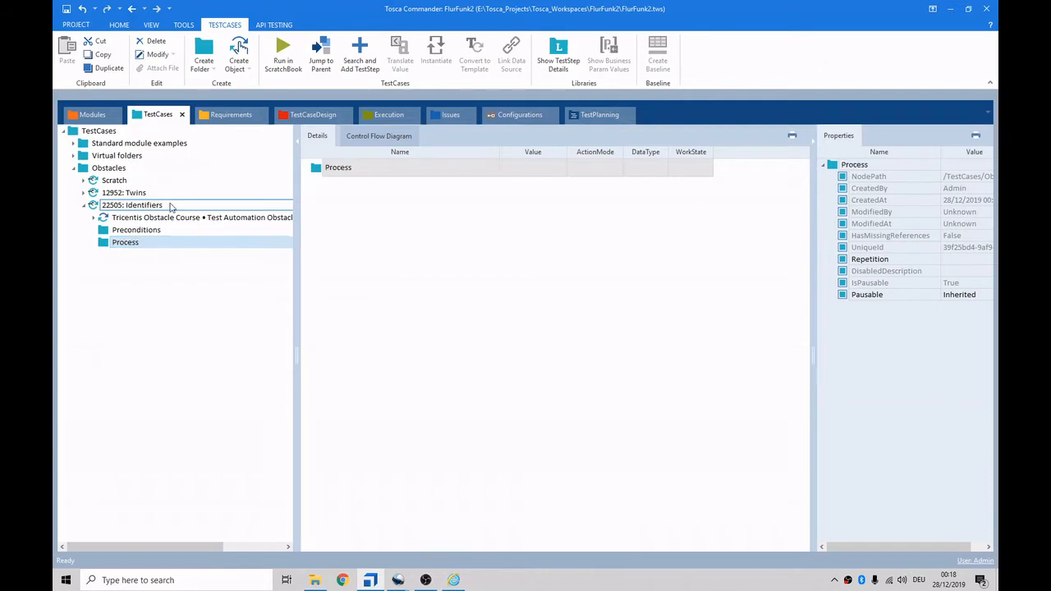
{"action": "left_click", "coordinate": [131, 204]}
{"action": "type", "text": "Postconditions"}
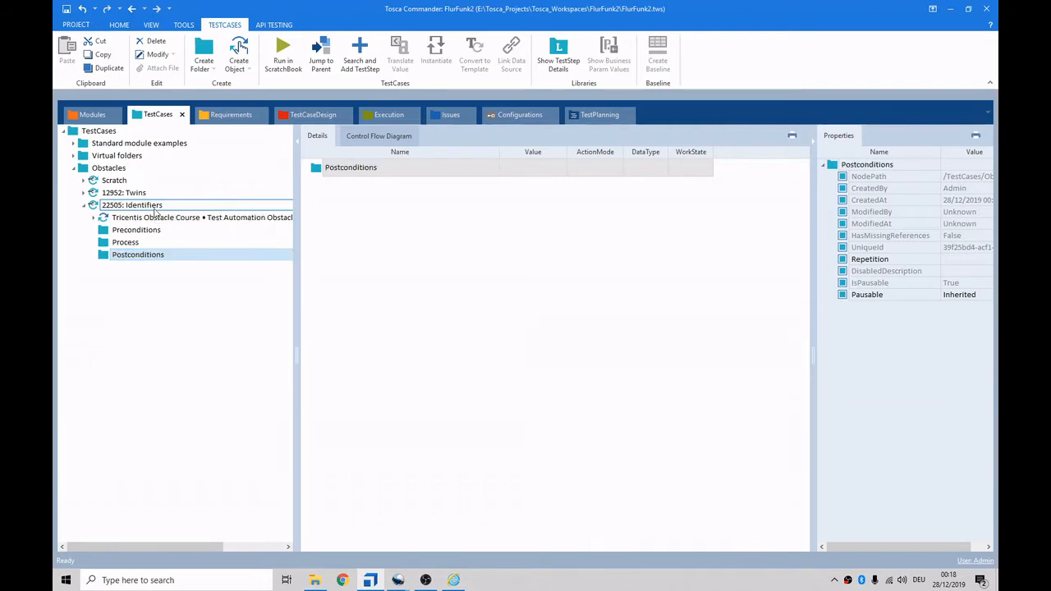
{"action": "left_click", "coordinate": [137, 230]}
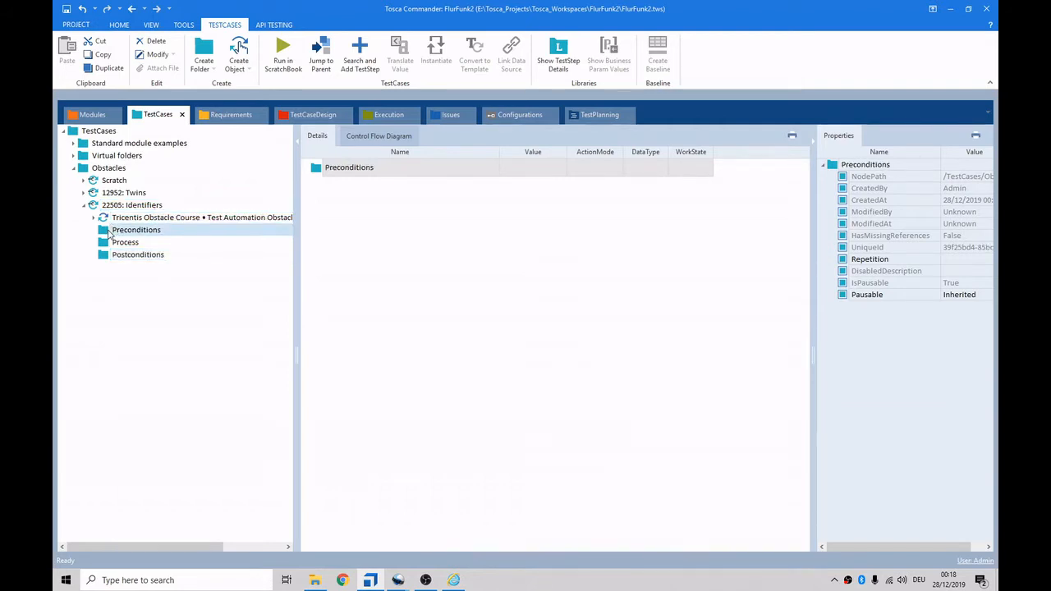
{"action": "left_click", "coordinate": [359, 54]}
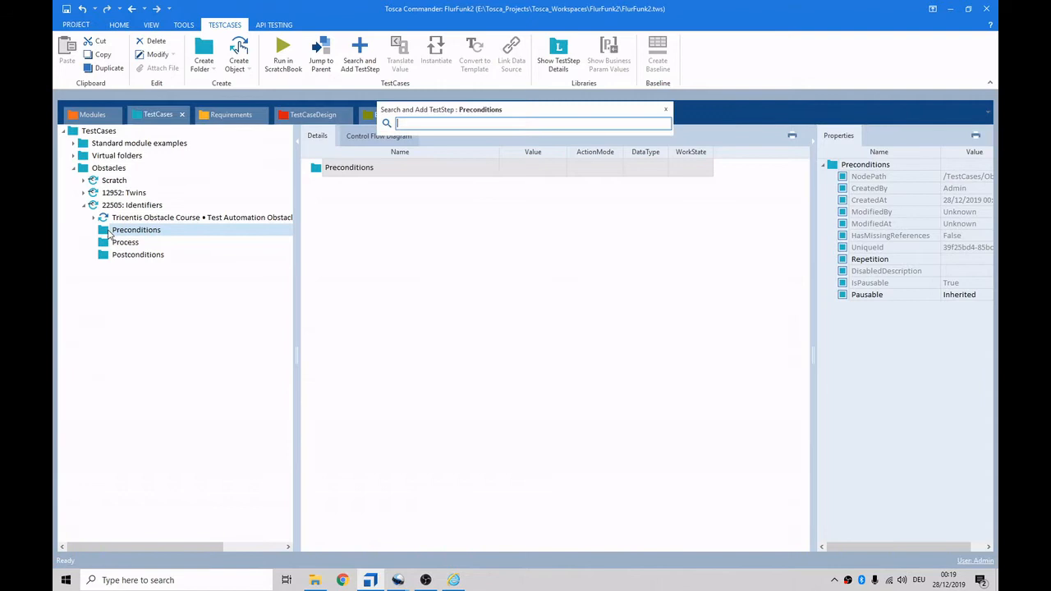
{"action": "left_click", "coordinate": [665, 109]}
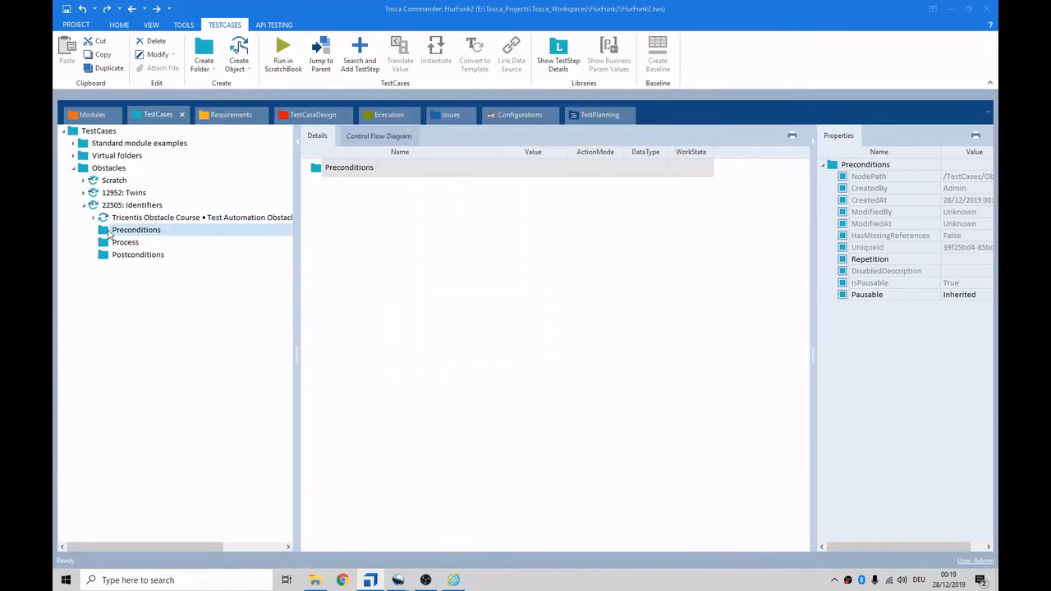
{"action": "left_click", "coordinate": [110, 230]}
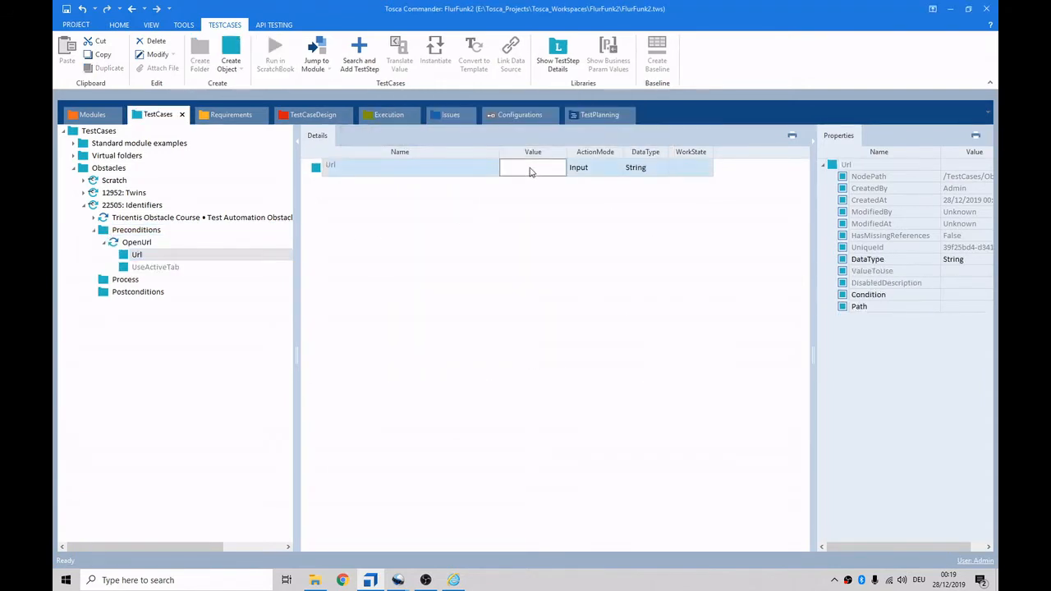
{"action": "type", "text": "acles/22505"}
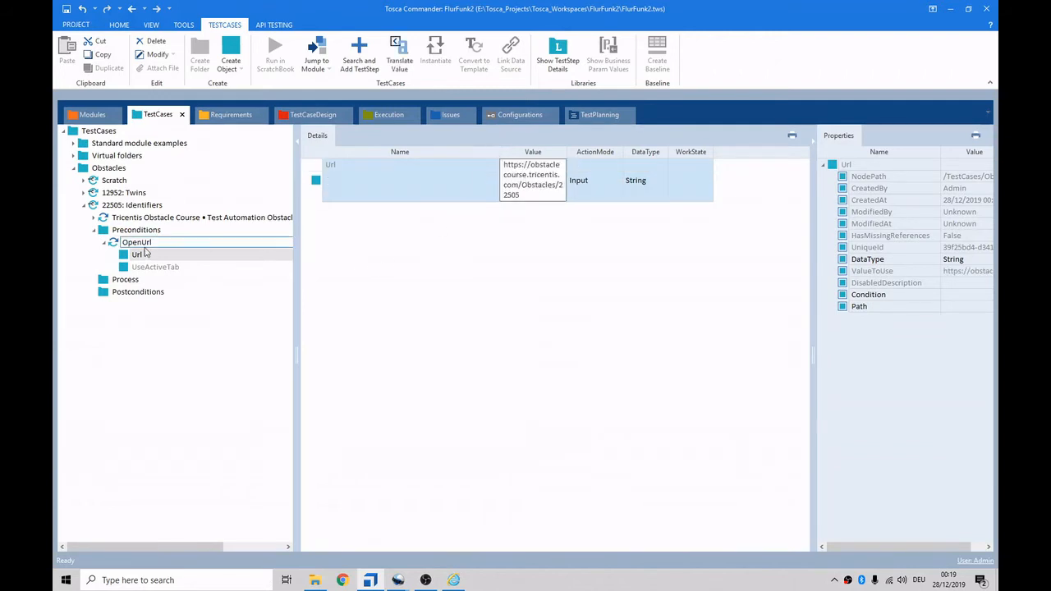
{"action": "left_click", "coordinate": [125, 279]}
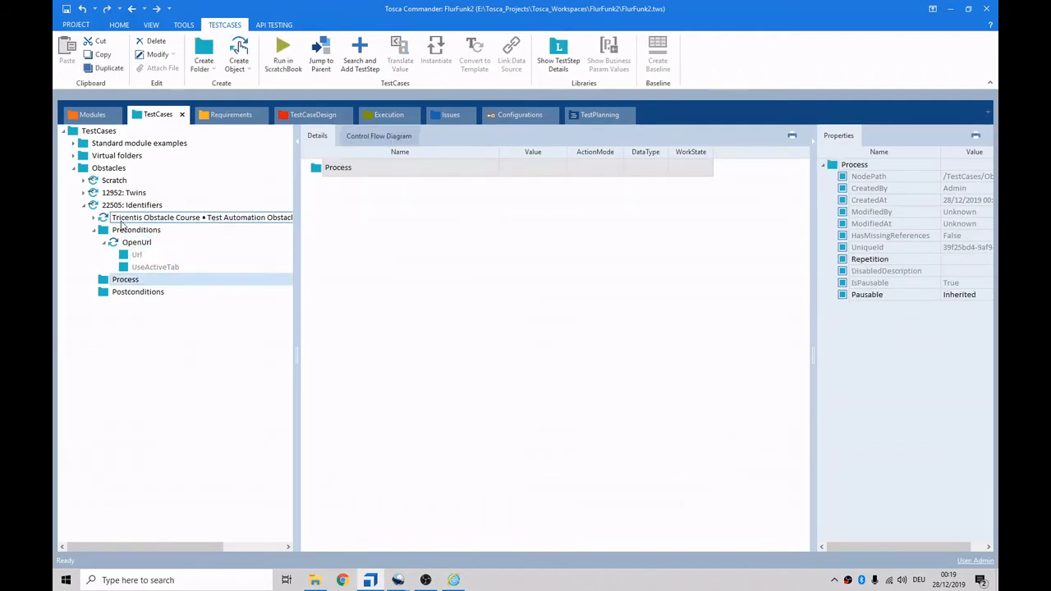
Add the 'Click on the correct button' Process step and a CloseBrowser step under Postconditions.
{"action": "left_click", "coordinate": [205, 279]}
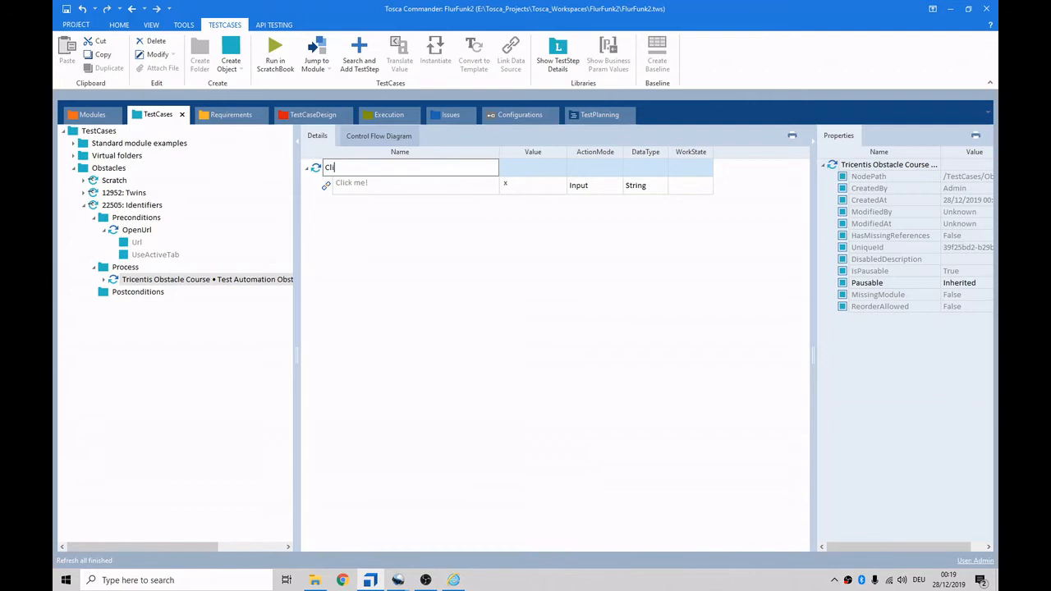
{"action": "type", "text": "Click on the correct"}
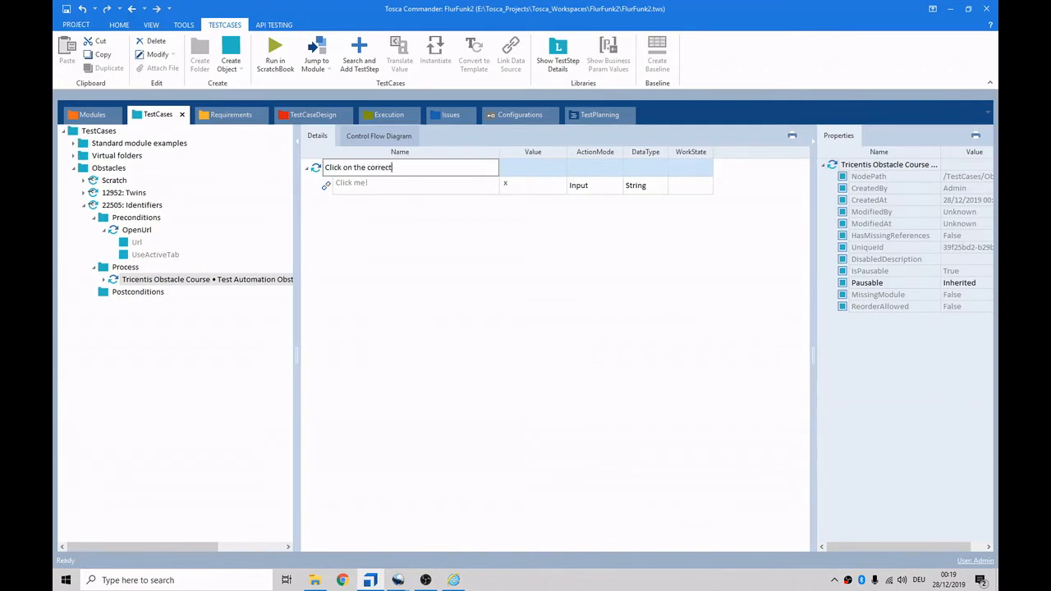
{"action": "type", "text": "button"}
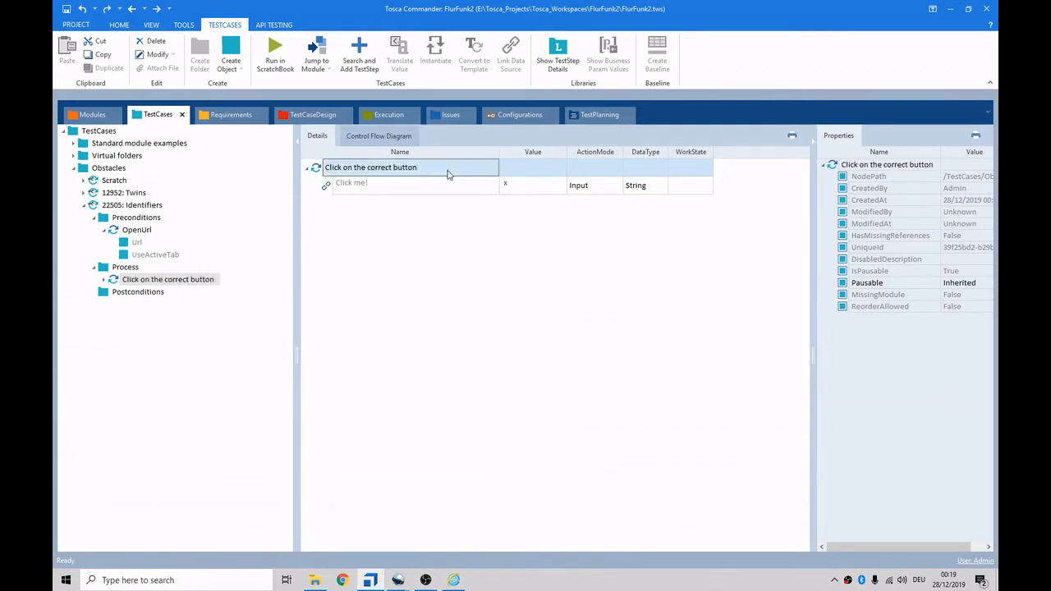
{"action": "left_click", "coordinate": [138, 291]}
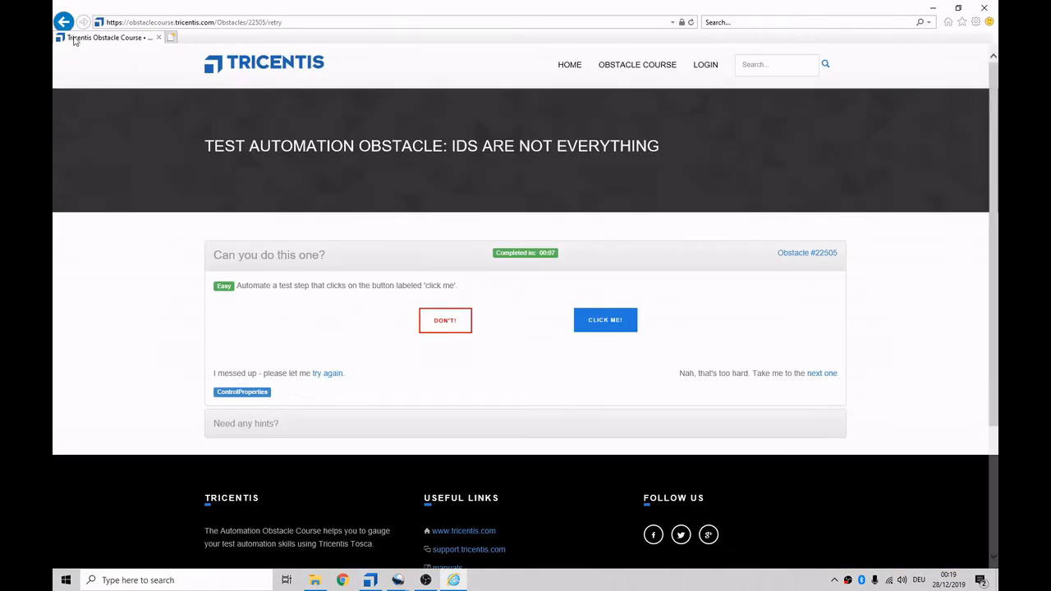
{"action": "mouse_move", "coordinate": [106, 38]}
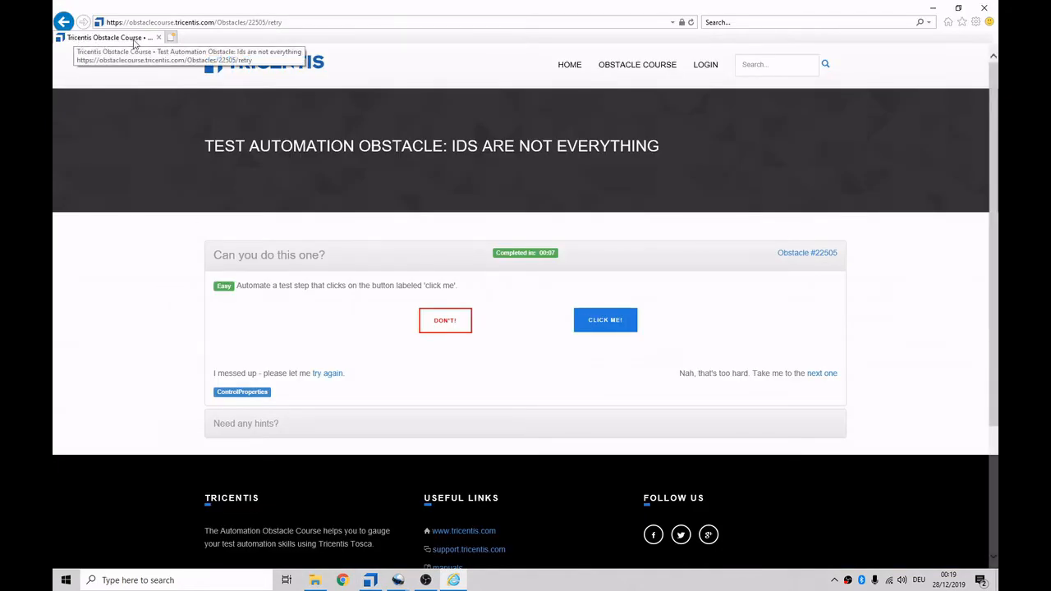
{"action": "left_click", "coordinate": [370, 580]}
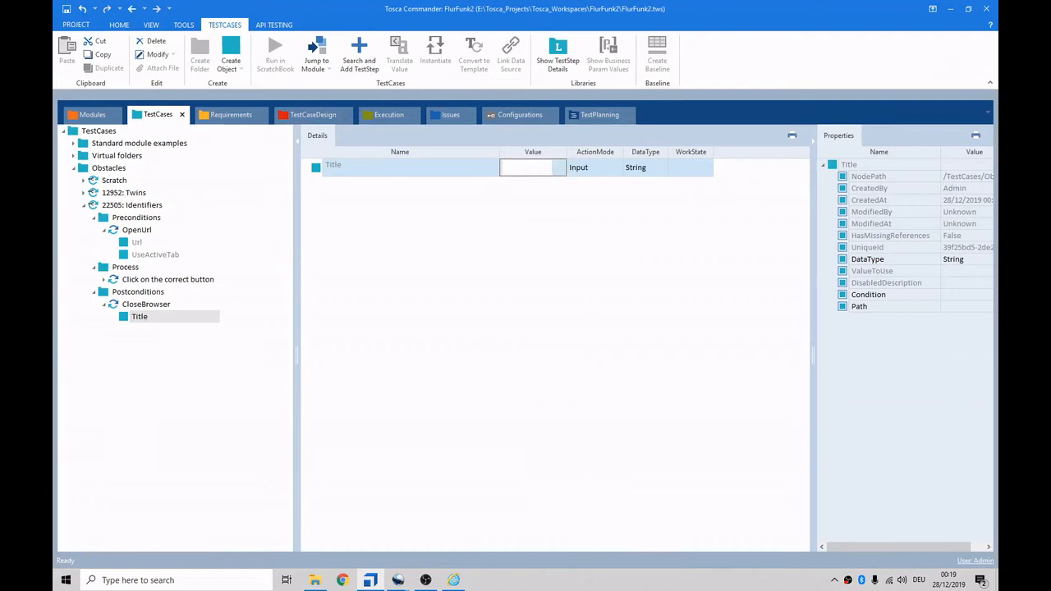
Set the CloseBrowser Title value to 'Tricentis Obstacle Course*' and reselect the test case.
{"action": "type", "text": "Tricentis"}
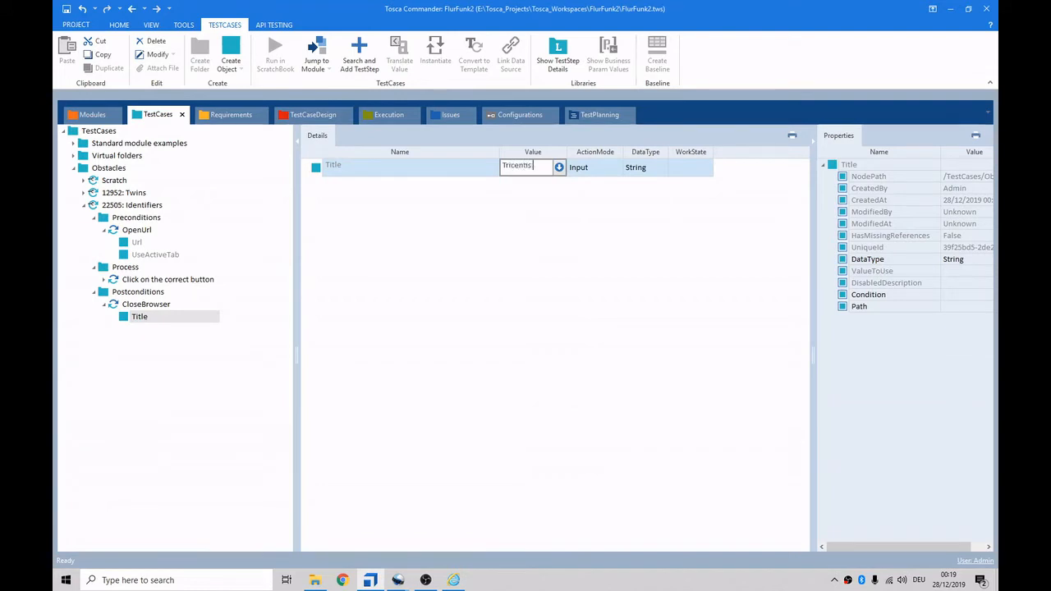
{"action": "type", "text": "Obstacle Cour"}
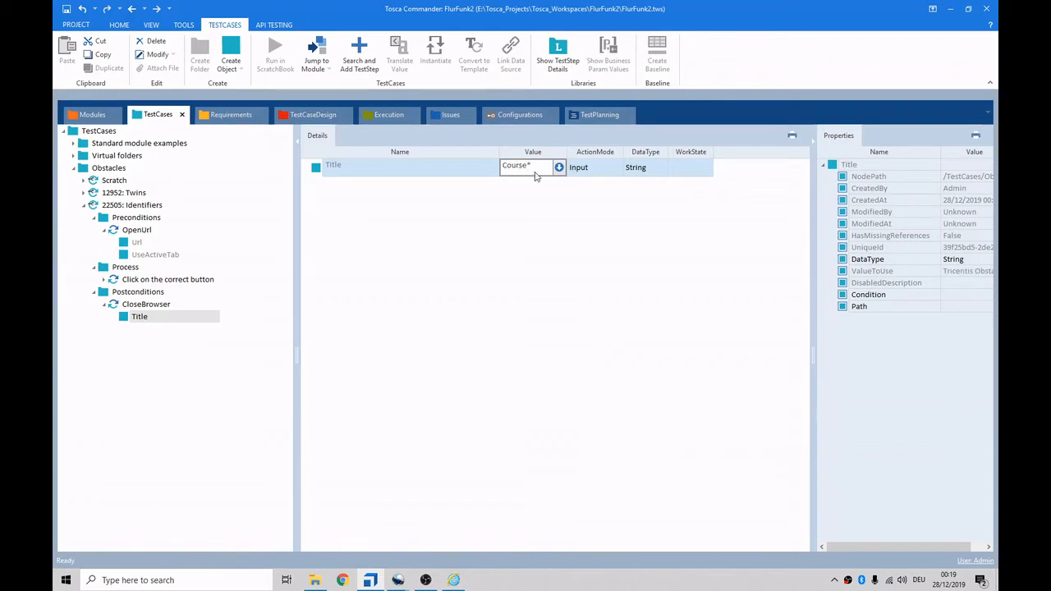
{"action": "left_click", "coordinate": [559, 167]}
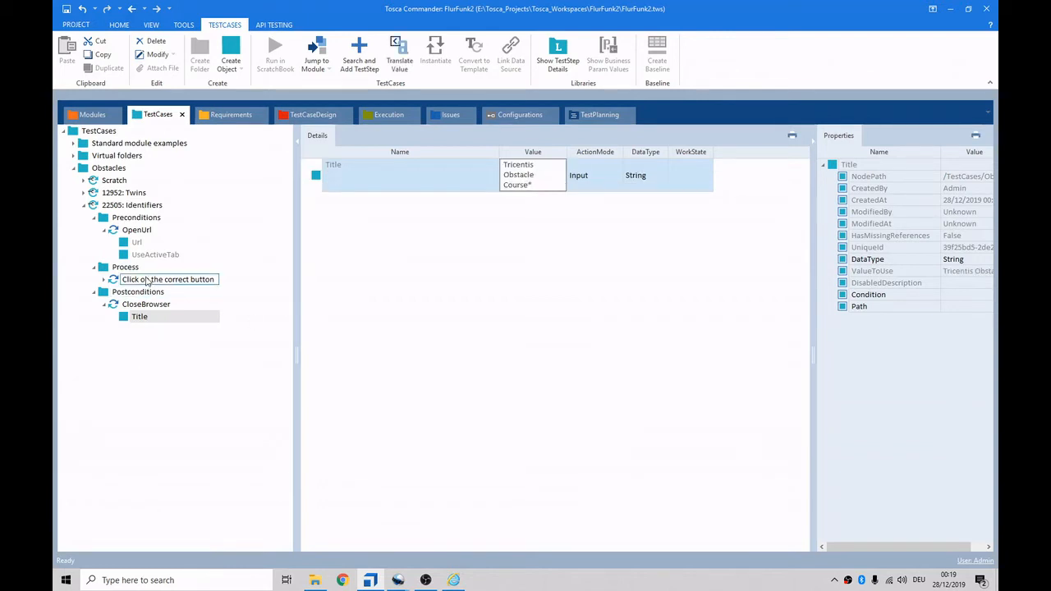
{"action": "left_click", "coordinate": [137, 230]}
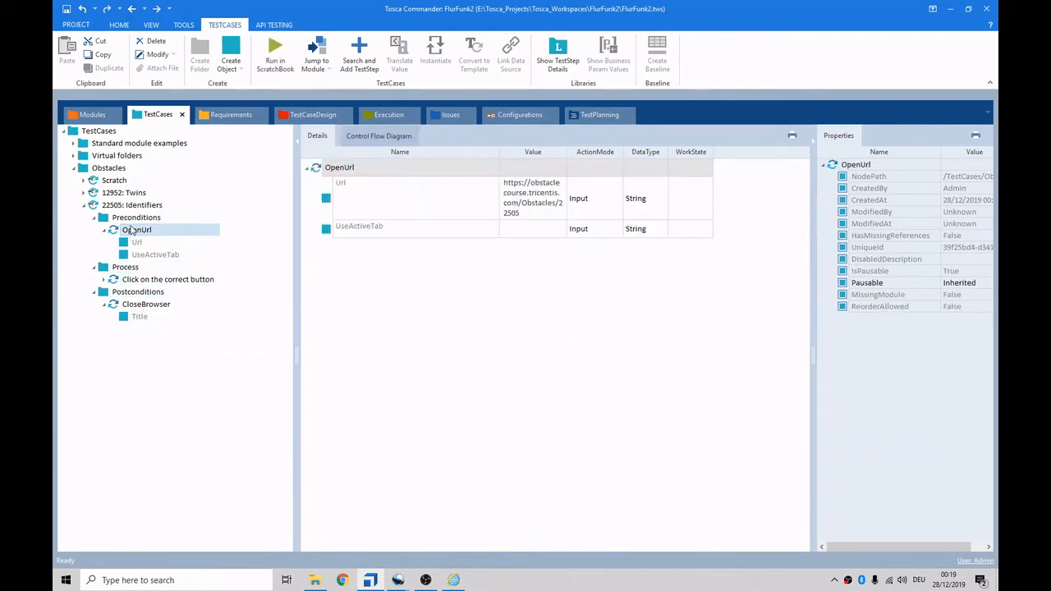
{"action": "left_click", "coordinate": [131, 205]}
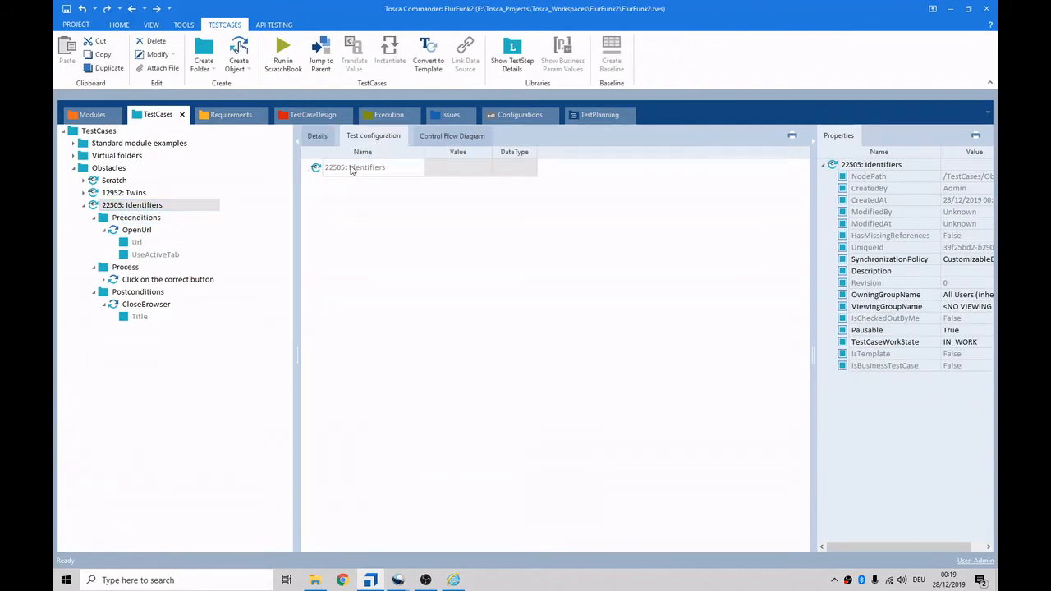
Add a Browser test configuration parameter with value InternetExplorer to '22505: Identifiers'.
{"action": "left_click", "coordinate": [110, 68]}
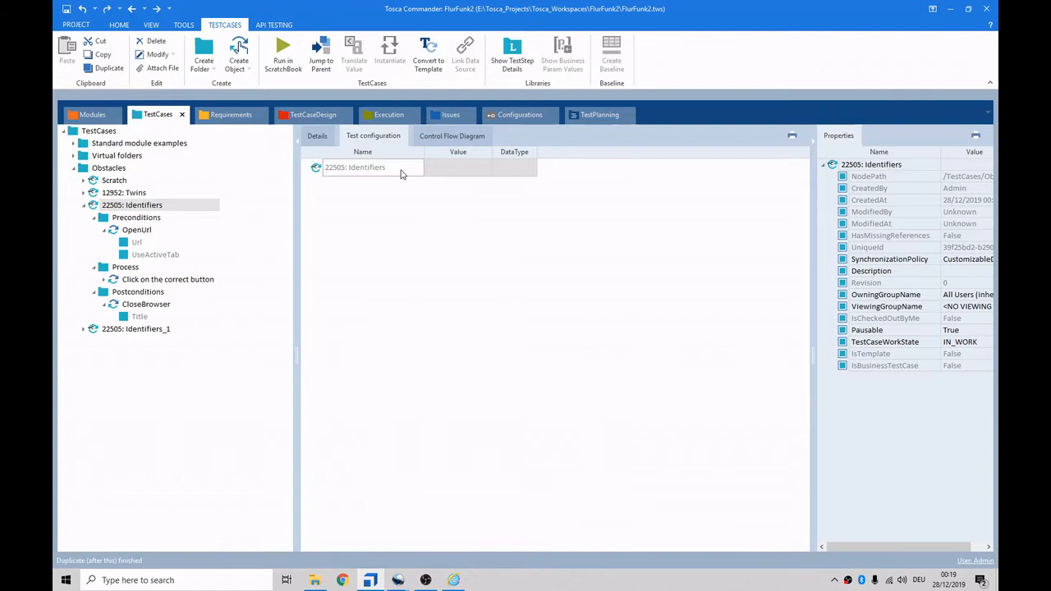
{"action": "mouse_move", "coordinate": [418, 203]}
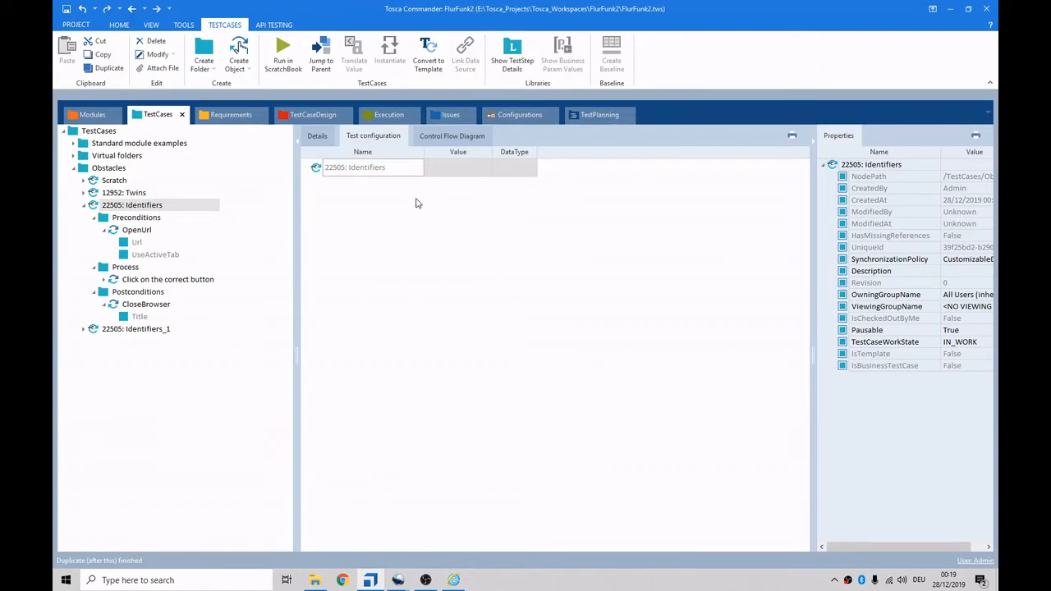
{"action": "right_click", "coordinate": [355, 167]}
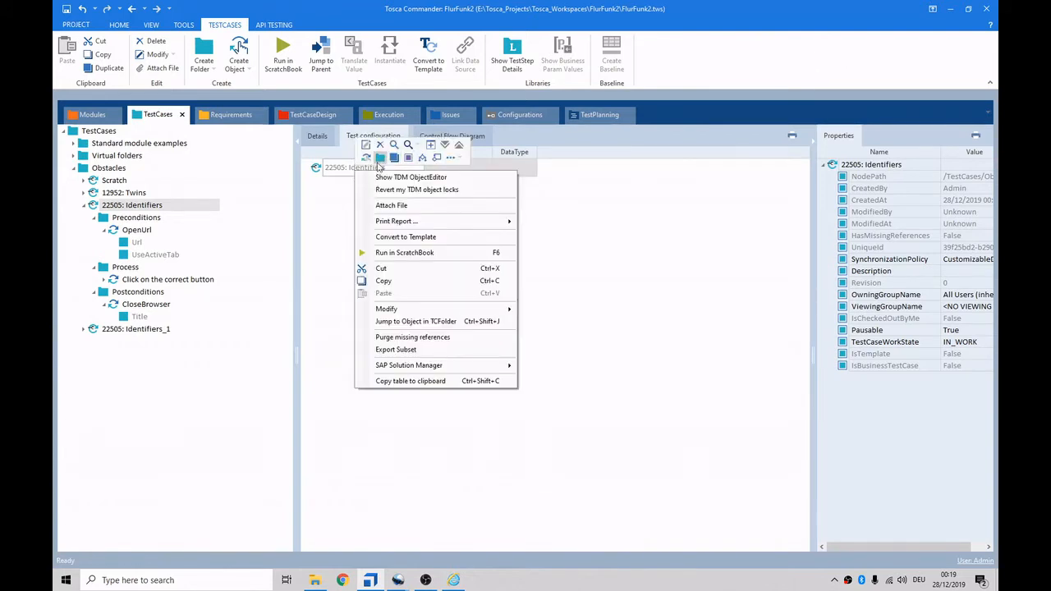
{"action": "mouse_move", "coordinate": [409, 158]}
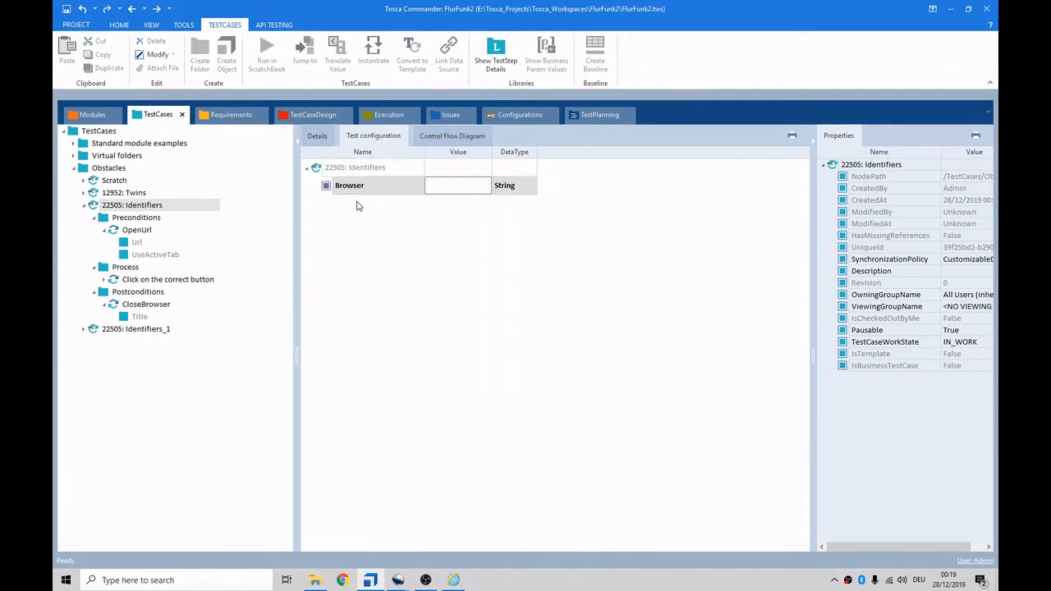
{"action": "type", "text": "InternetExplorer"}
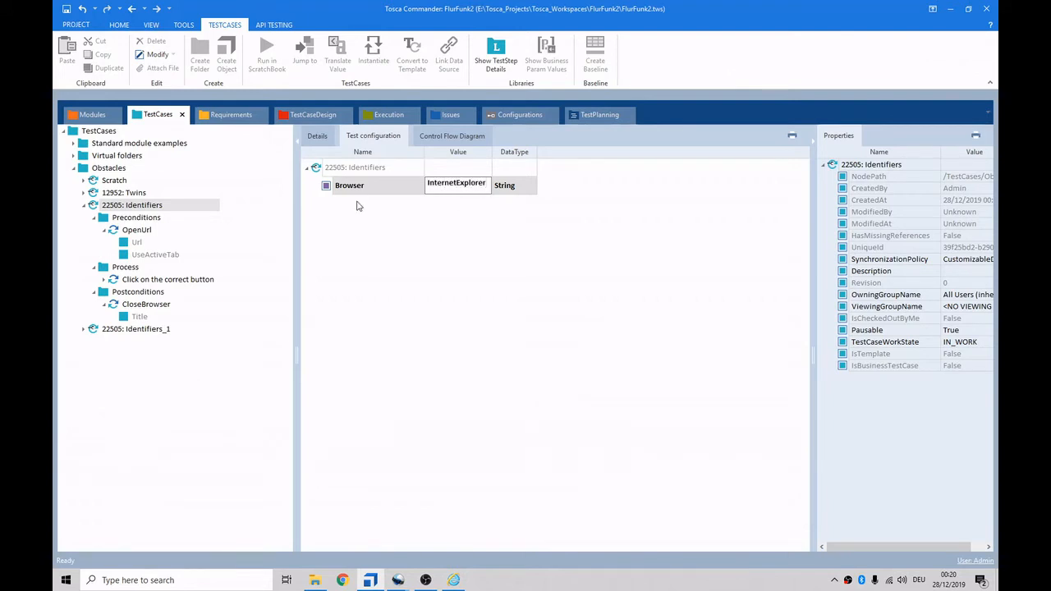
{"action": "left_click", "coordinate": [135, 328]}
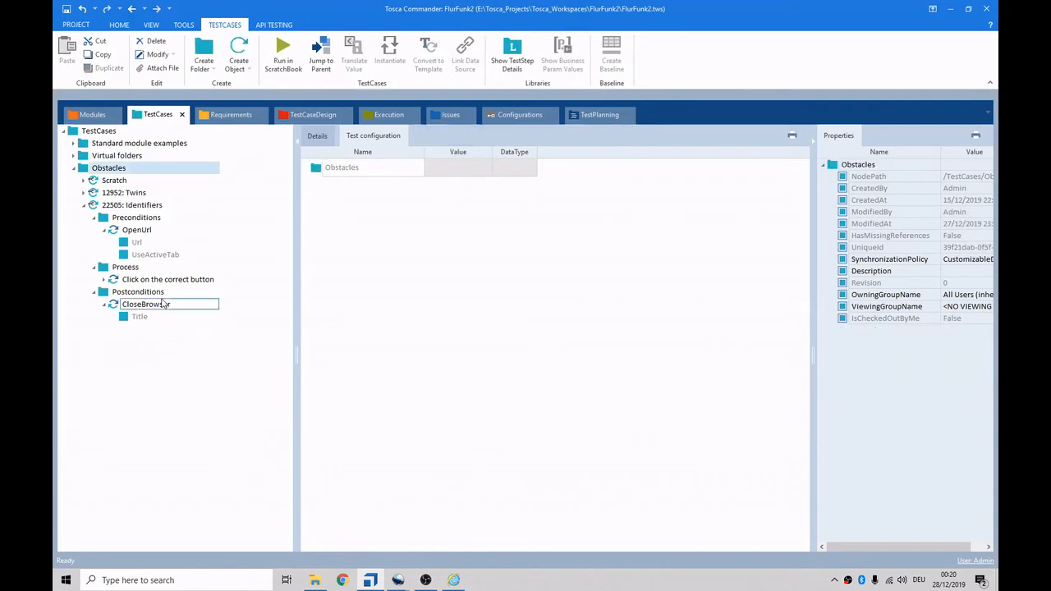
Run the OpenUrl precondition step in ScratchBook and close the results window.
{"action": "left_click", "coordinate": [145, 304]}
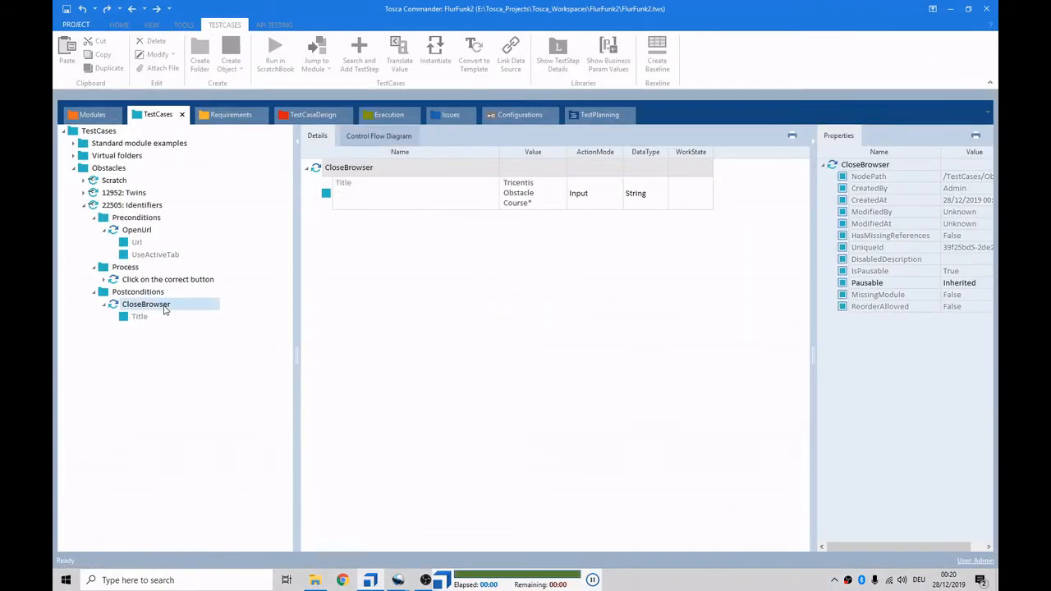
{"action": "left_click", "coordinate": [137, 217]}
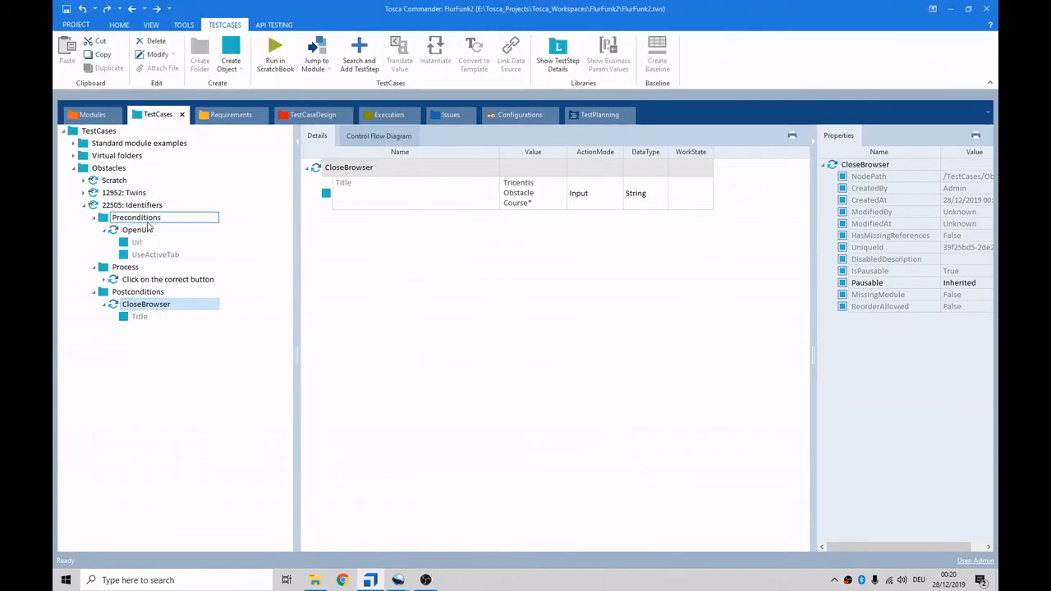
{"action": "left_click", "coordinate": [136, 229]}
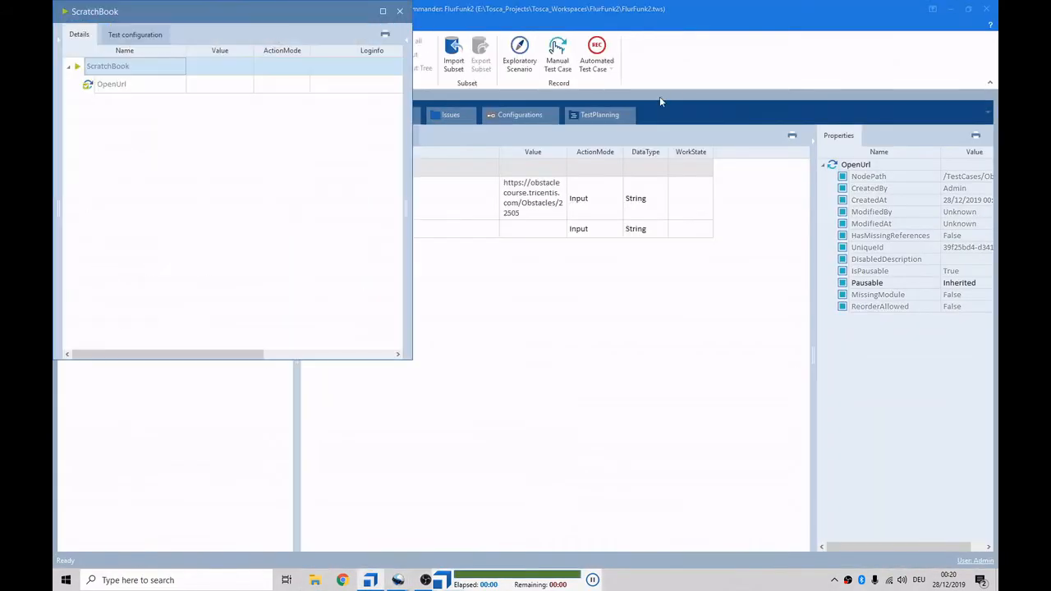
{"action": "left_click", "coordinate": [400, 11]}
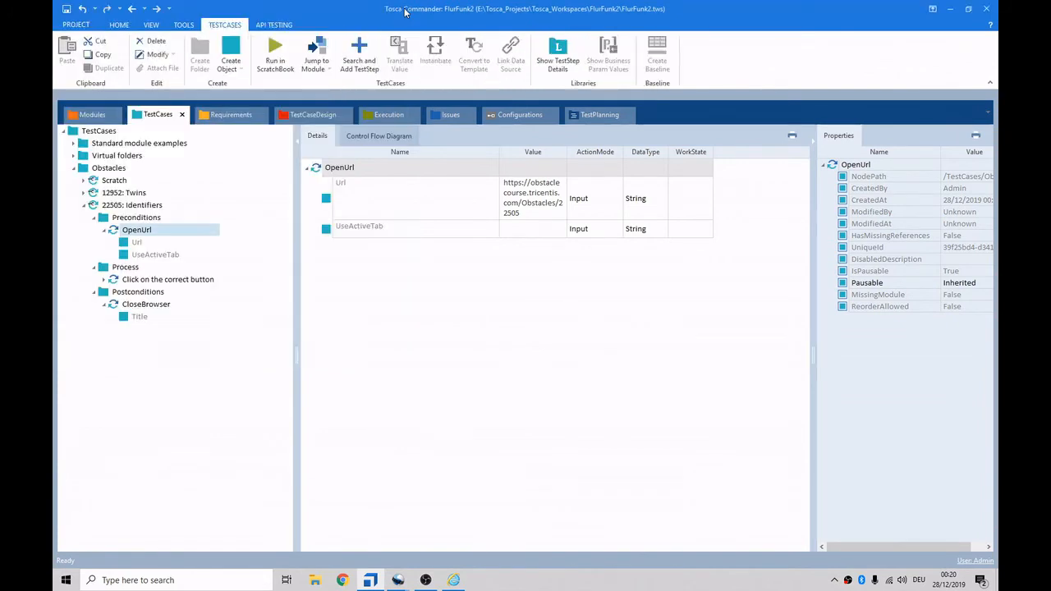
{"action": "mouse_move", "coordinate": [452, 580]}
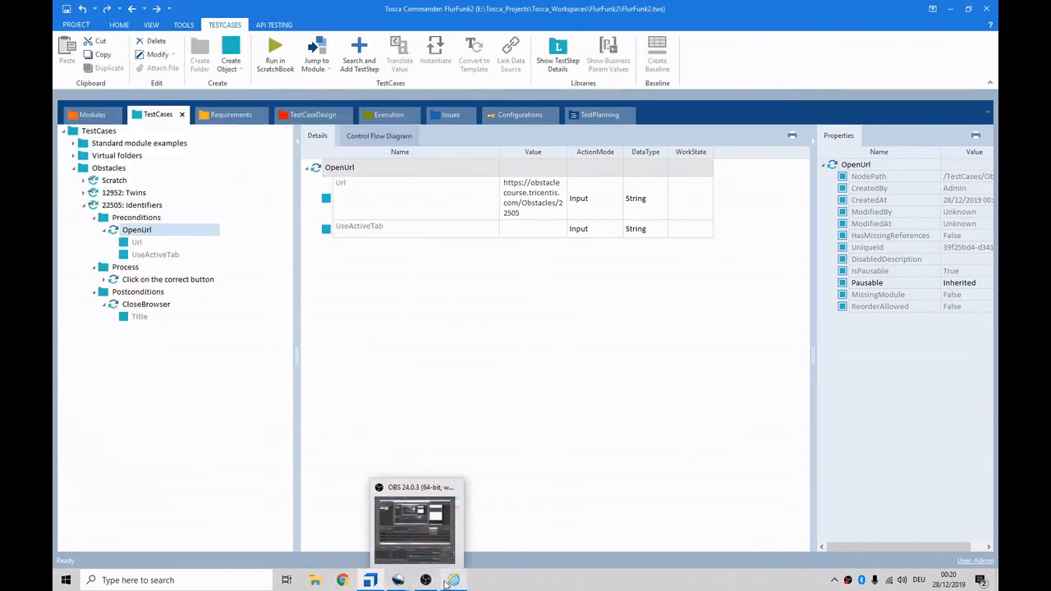
{"action": "left_click", "coordinate": [452, 581]}
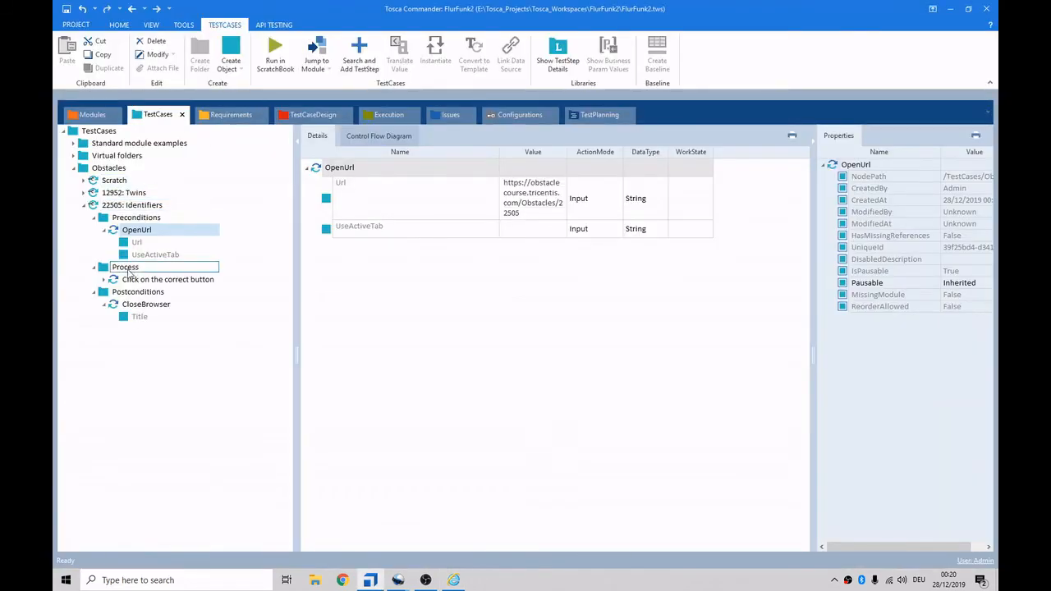
Run the 'Click on the correct button' step in ScratchBook, then switch to Modules.
{"action": "left_click", "coordinate": [168, 280]}
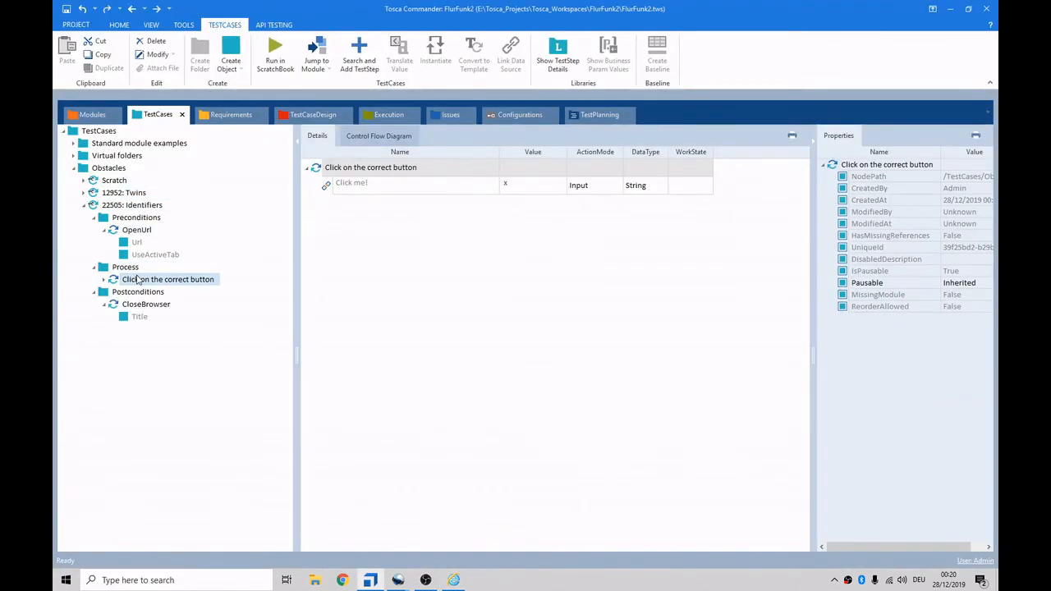
{"action": "left_click", "coordinate": [452, 581]}
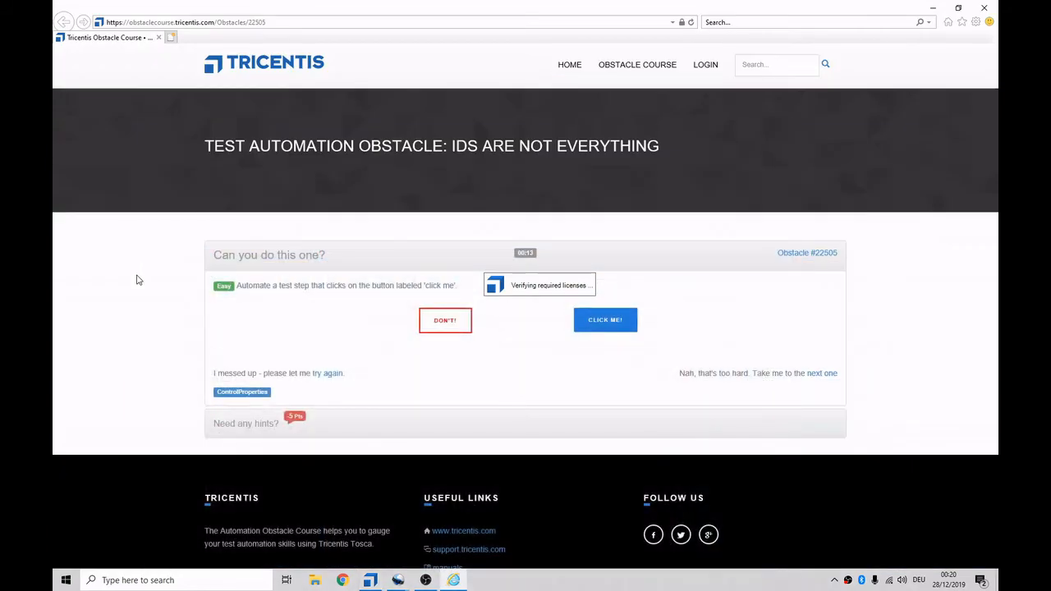
{"action": "left_click", "coordinate": [605, 319]}
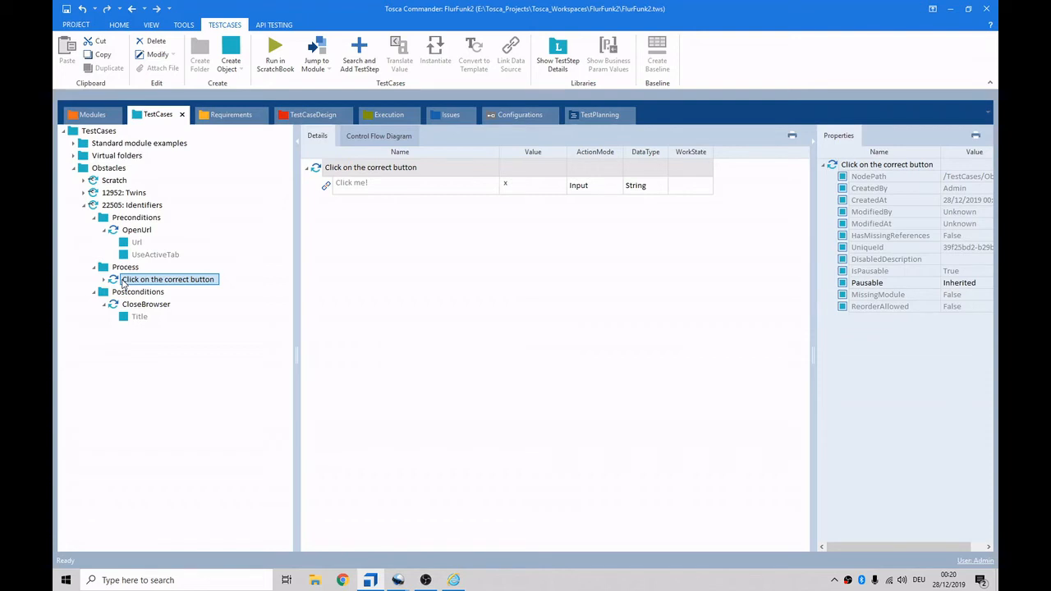
{"action": "left_click", "coordinate": [92, 114]}
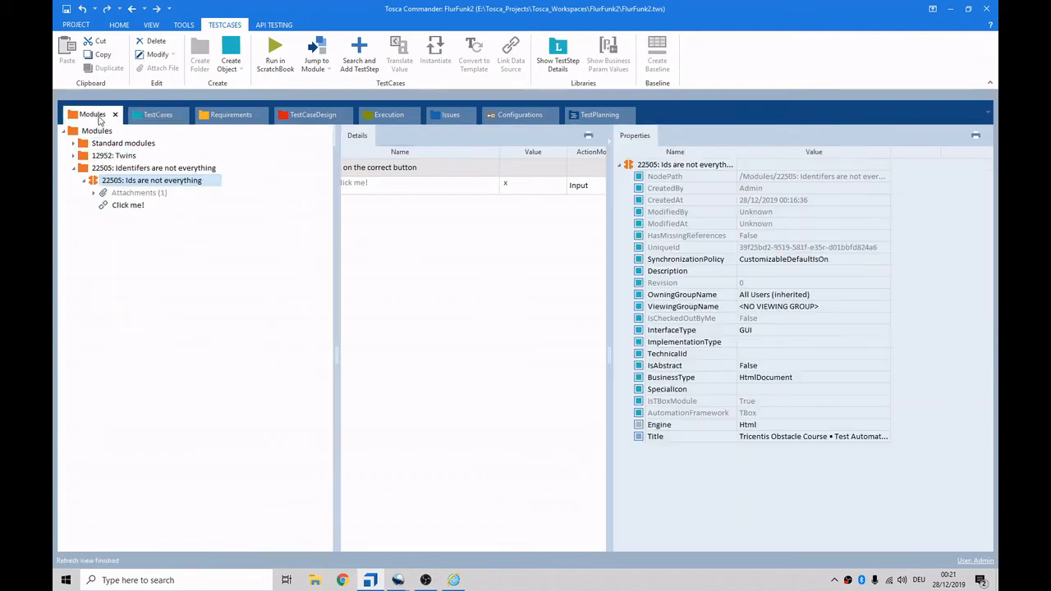
Scan the Tricentis Obstacle Course page into the '22505: Identifers are not everything' folder.
{"action": "left_click", "coordinate": [153, 167]}
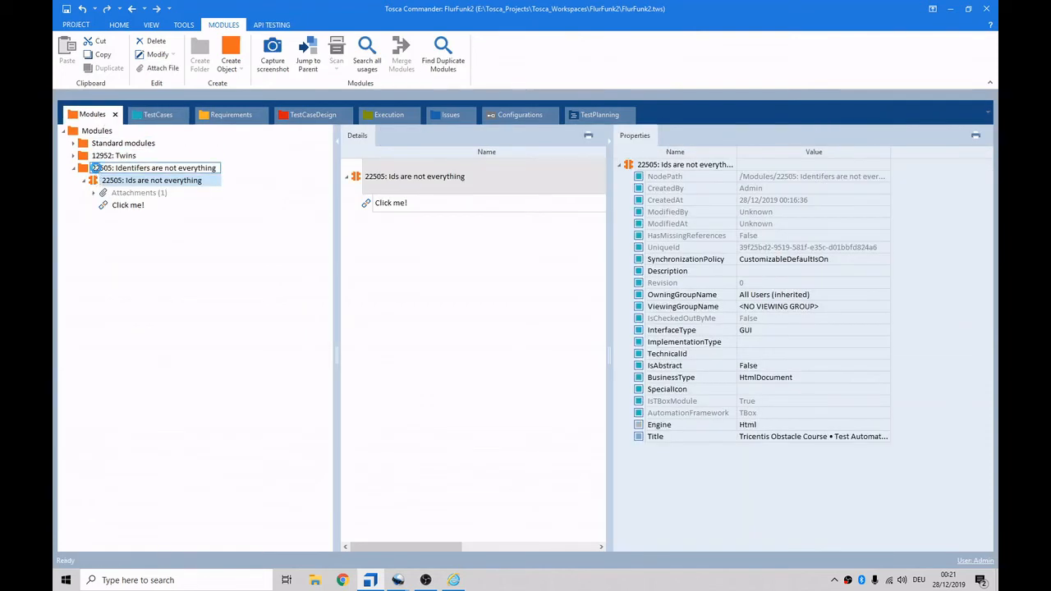
{"action": "left_click", "coordinate": [345, 53]}
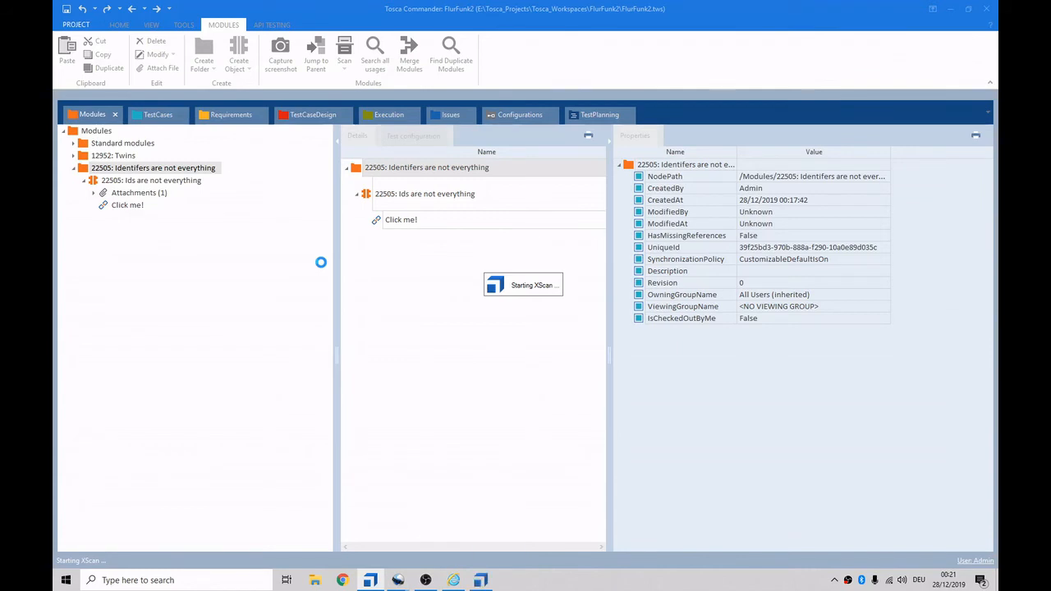
{"action": "left_click", "coordinate": [344, 50]}
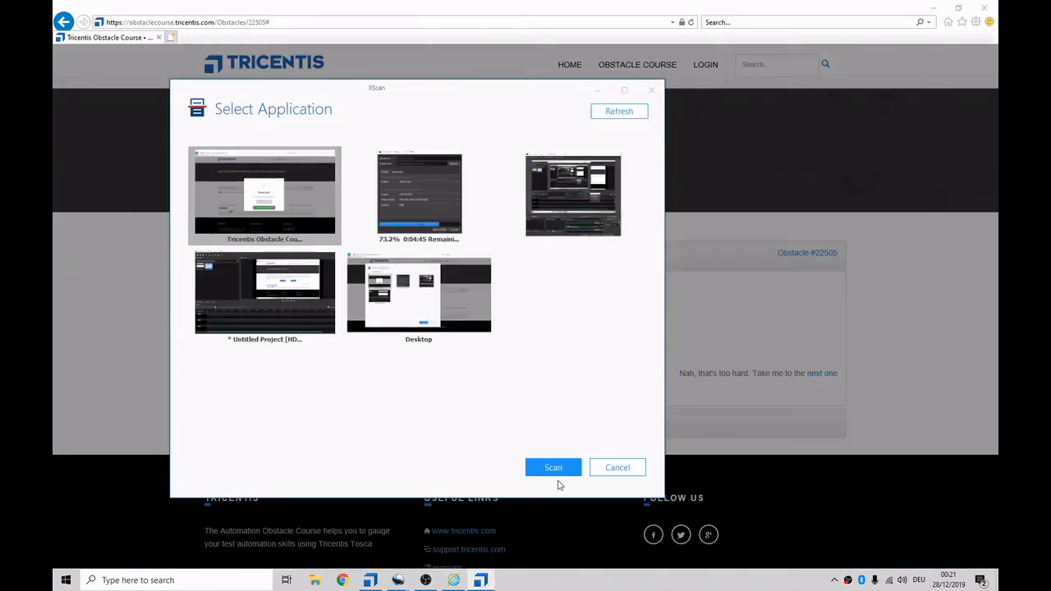
{"action": "left_click", "coordinate": [553, 467]}
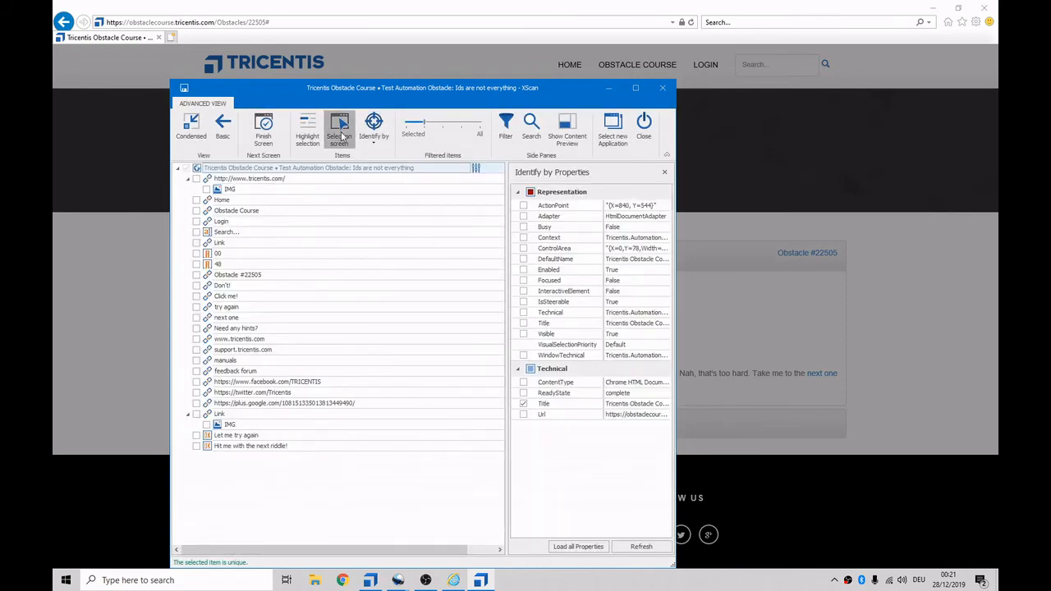
Capture 'Hit me with the next riddle!' with Select on screen and save the module.
{"action": "left_click", "coordinate": [191, 129]}
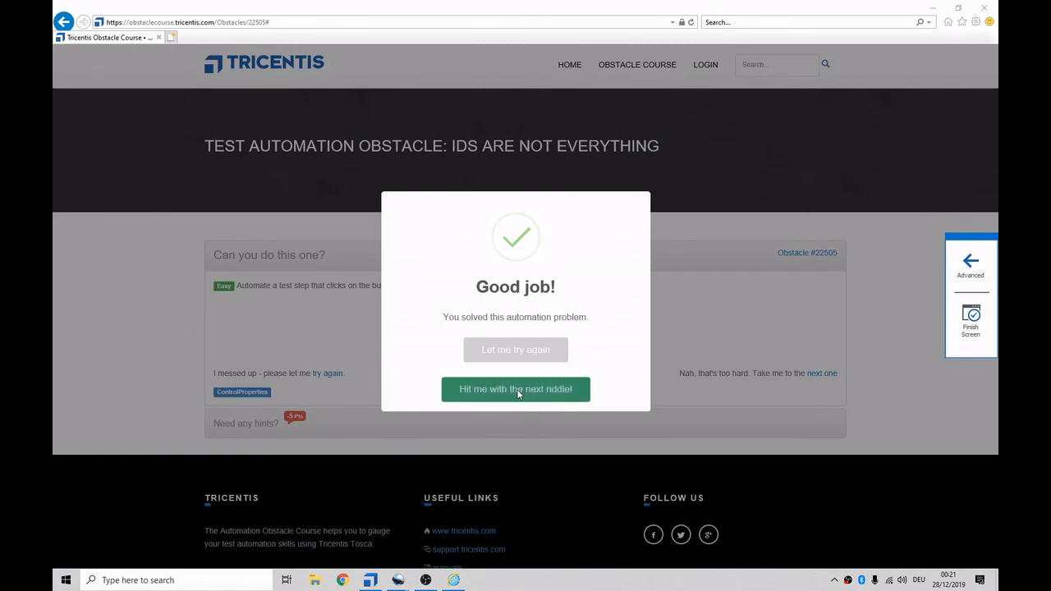
{"action": "mouse_move", "coordinate": [971, 263]}
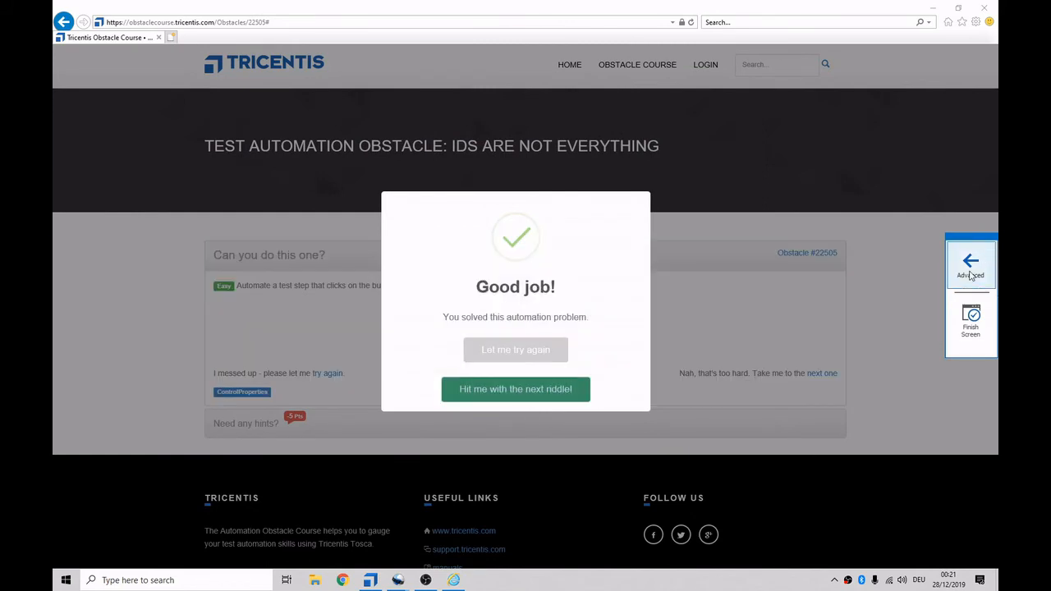
{"action": "left_click", "coordinate": [971, 262]}
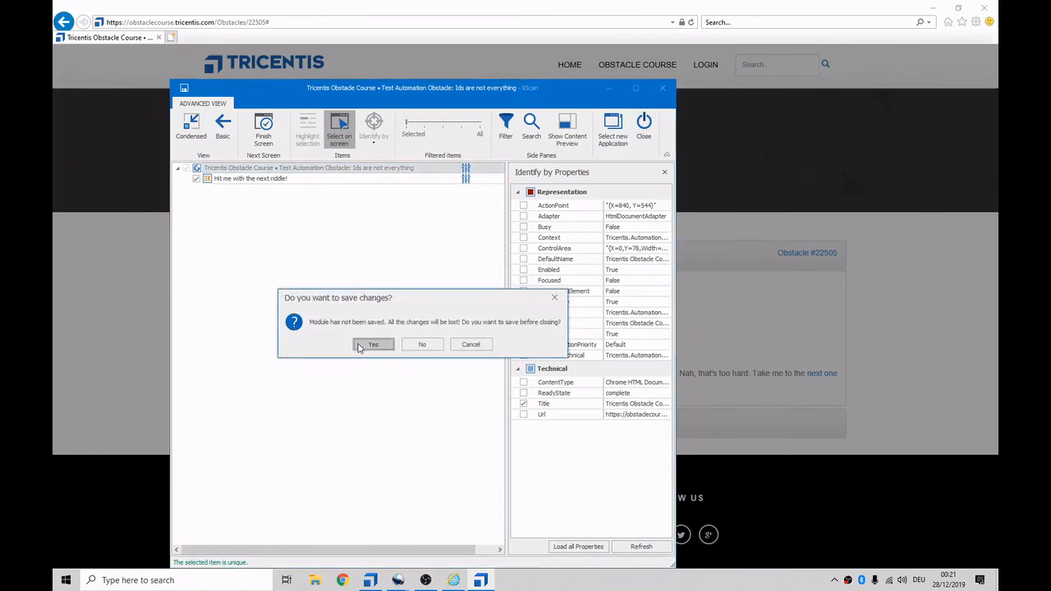
{"action": "left_click", "coordinate": [374, 345]}
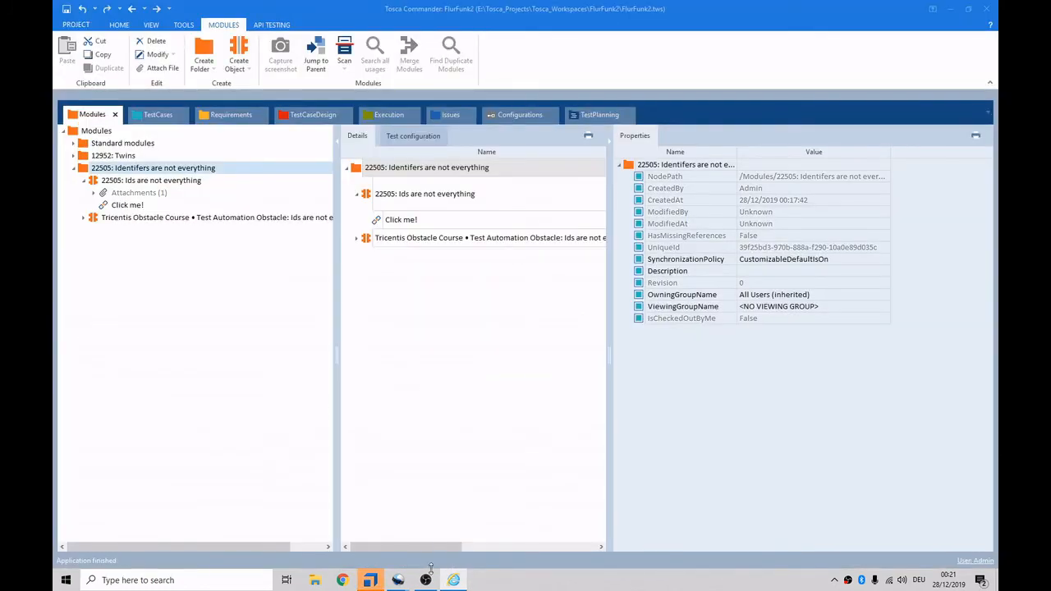
Rename the new module to 'Tricentis Obstacle Course - Verify Success'.
{"action": "left_click", "coordinate": [218, 216]}
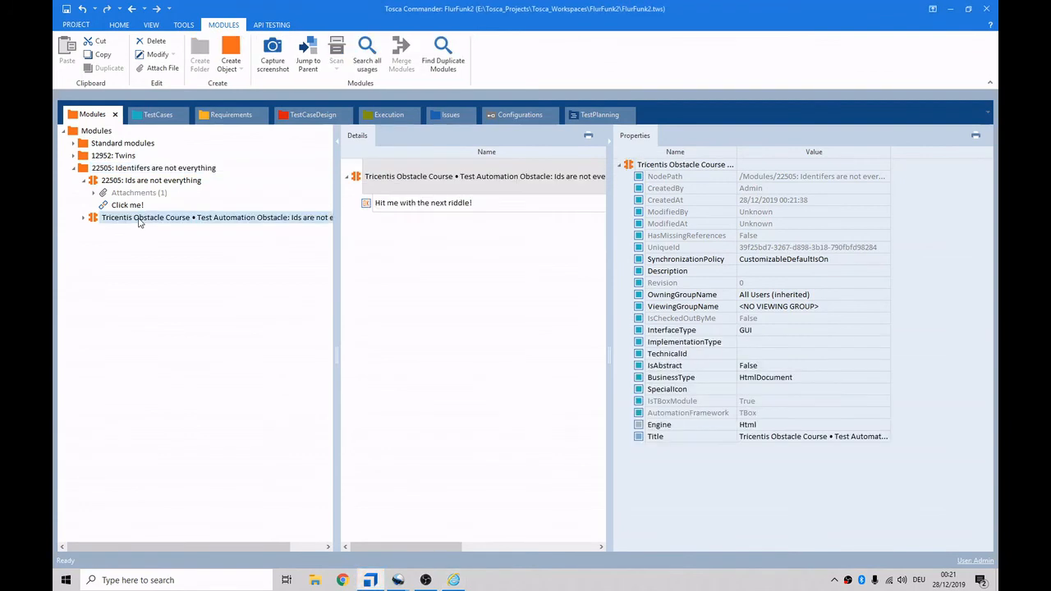
{"action": "double_click", "coordinate": [217, 217]}
{"action": "type", "text": "Obstacle Course -"}
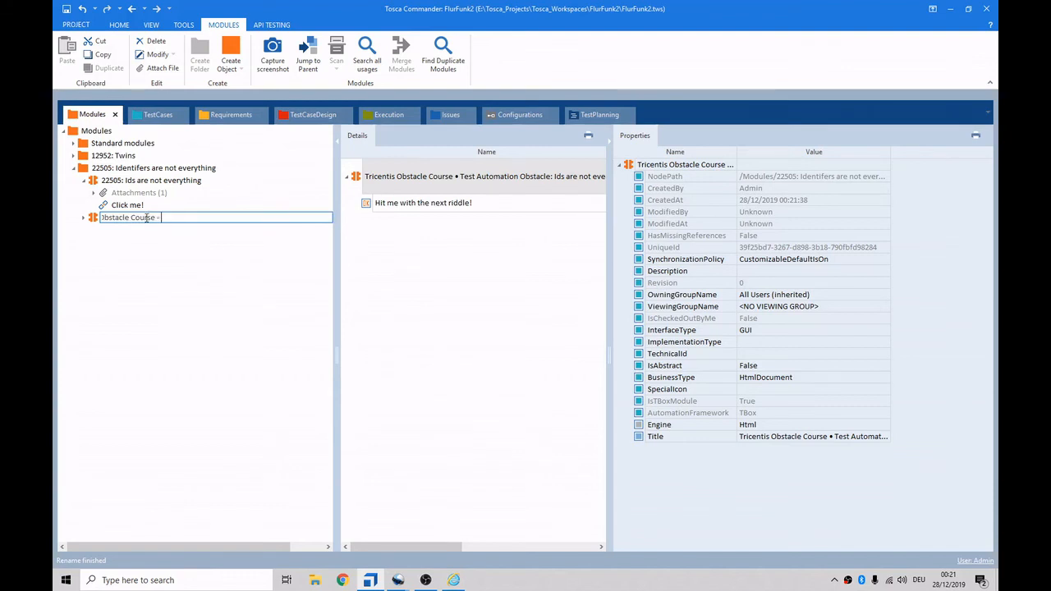
{"action": "type", "text": "Verify Succes"}
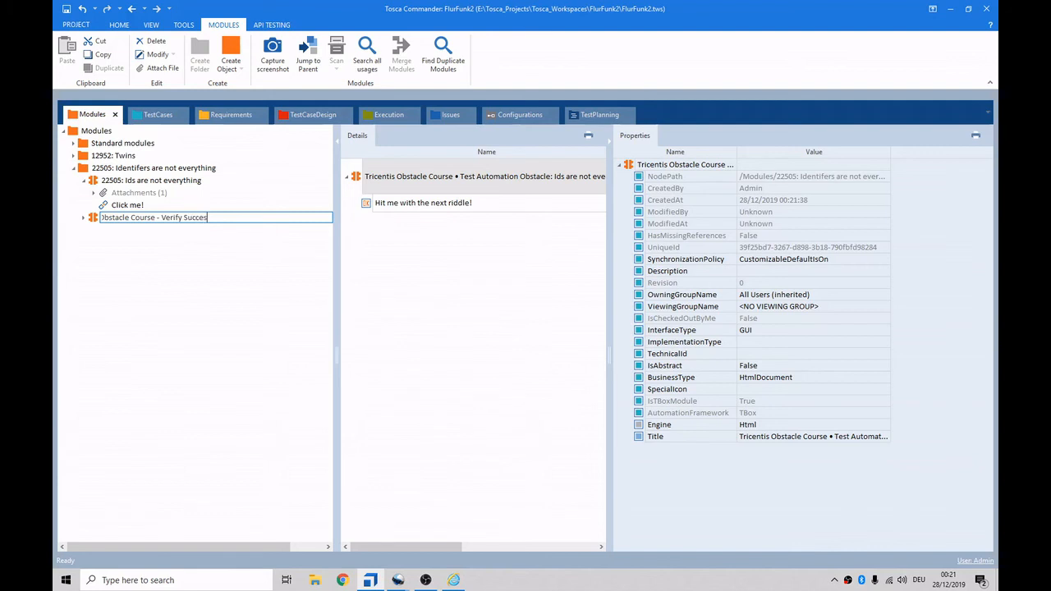
{"action": "key", "text": "Return"}
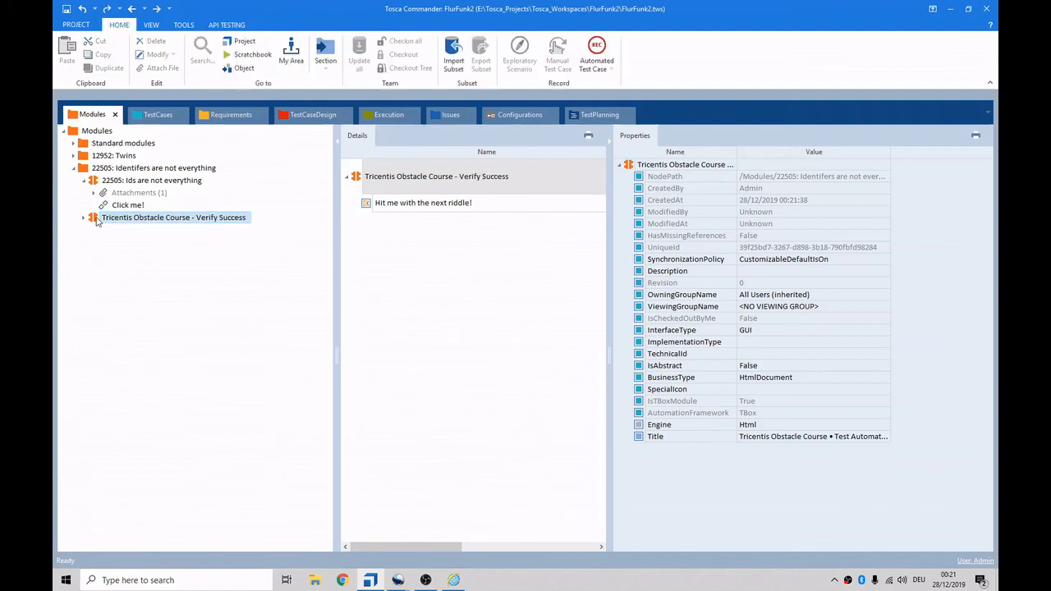
Add the 'Verify the Obstacle was solved' step verifying Visible and Enabled are True.
{"action": "left_click", "coordinate": [158, 114]}
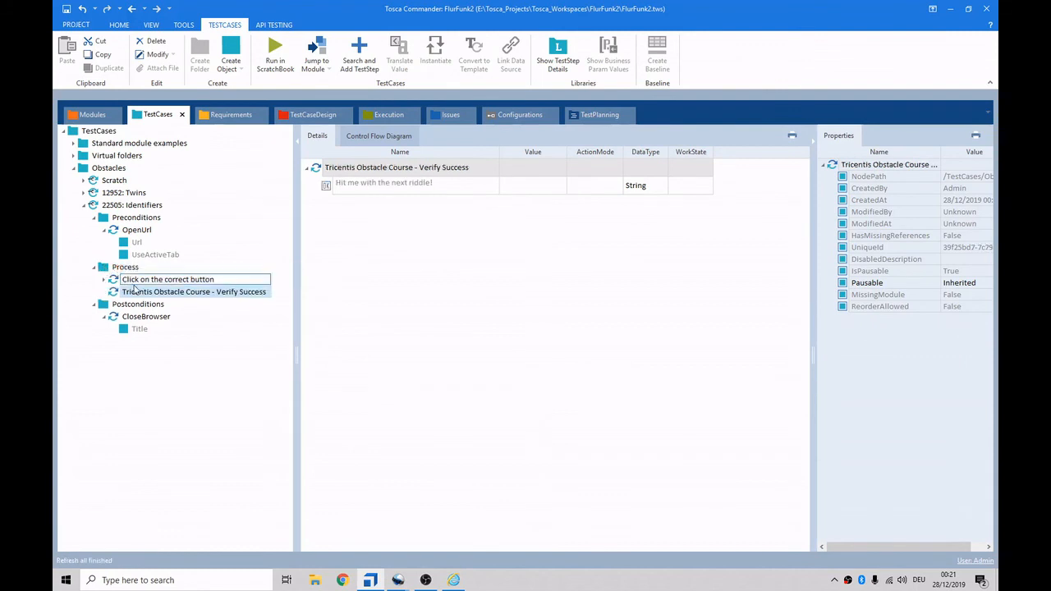
{"action": "left_click", "coordinate": [175, 291]}
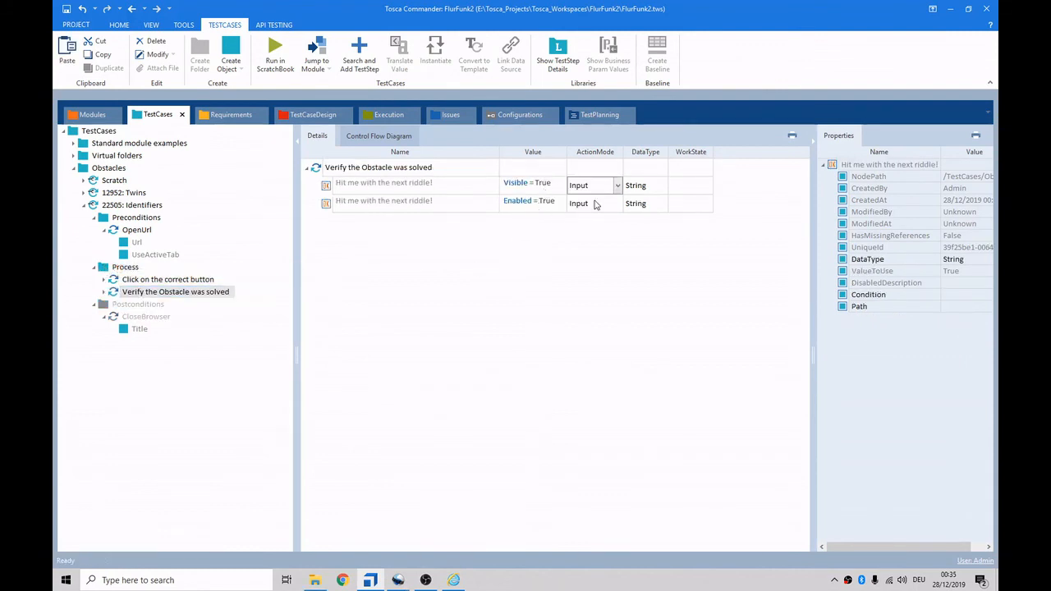
{"action": "left_click", "coordinate": [580, 185]}
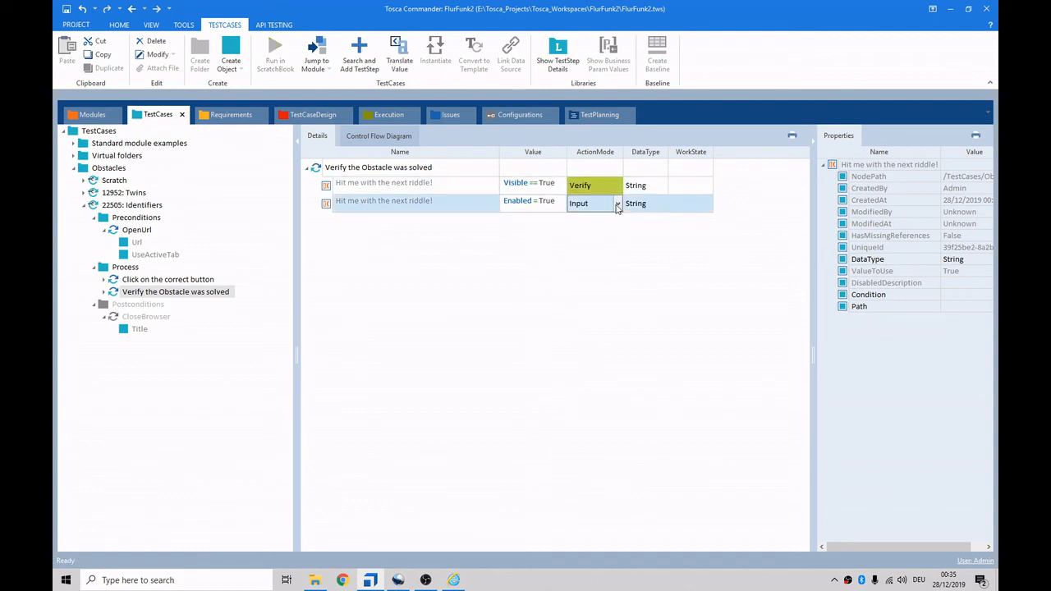
{"action": "left_click", "coordinate": [580, 203]}
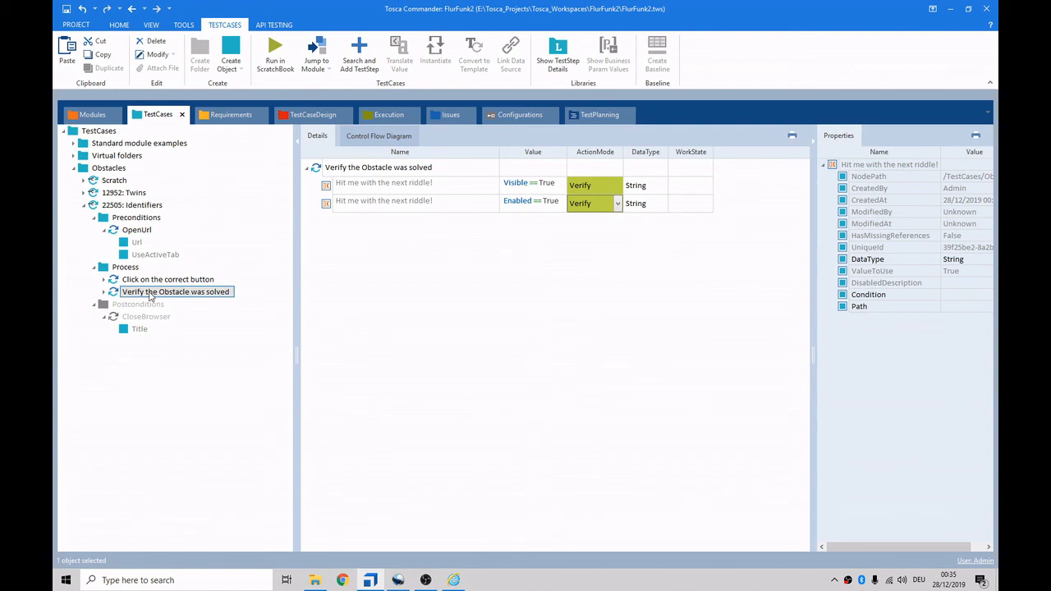
Run 'Verify the Obstacle was solved' in ScratchBook and close the successful results.
{"action": "right_click", "coordinate": [174, 292]}
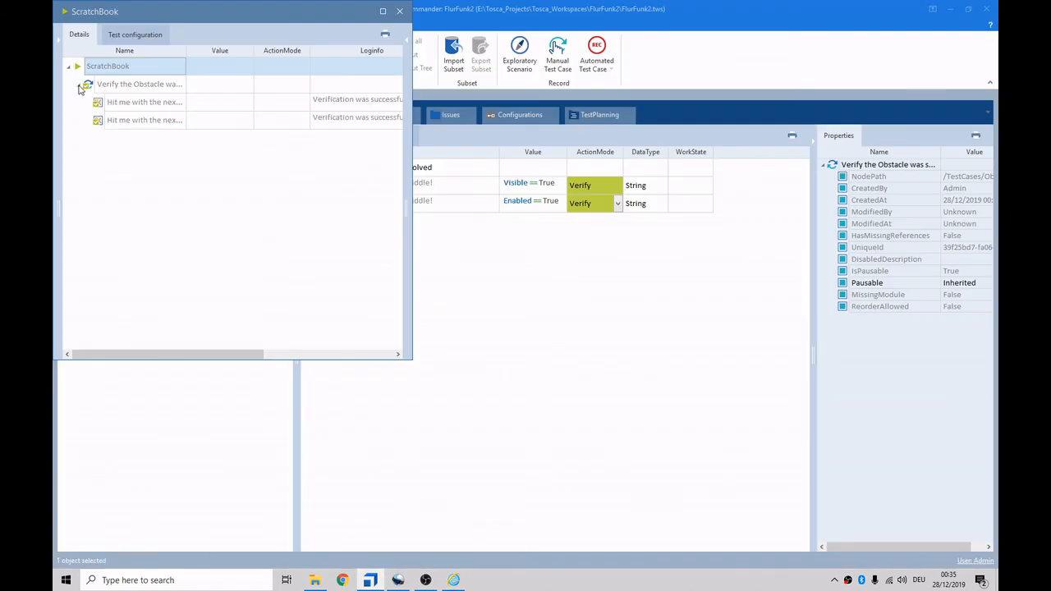
{"action": "left_click", "coordinate": [400, 10]}
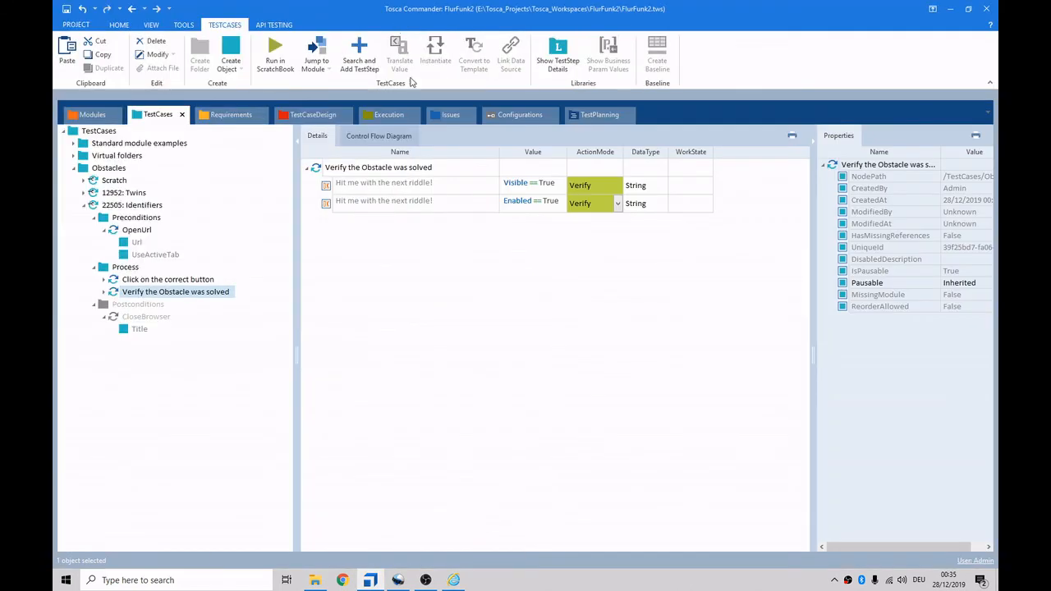
{"action": "left_click", "coordinate": [133, 204]}
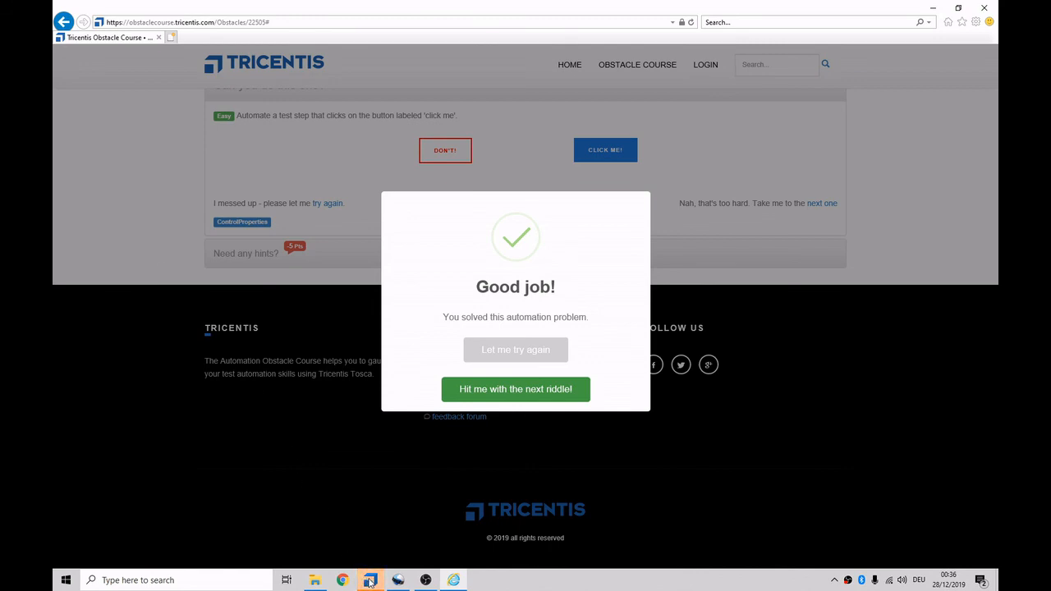
Bring the ScratchBook results forward and expand the 22505 run's step result nodes.
{"action": "left_click", "coordinate": [371, 580]}
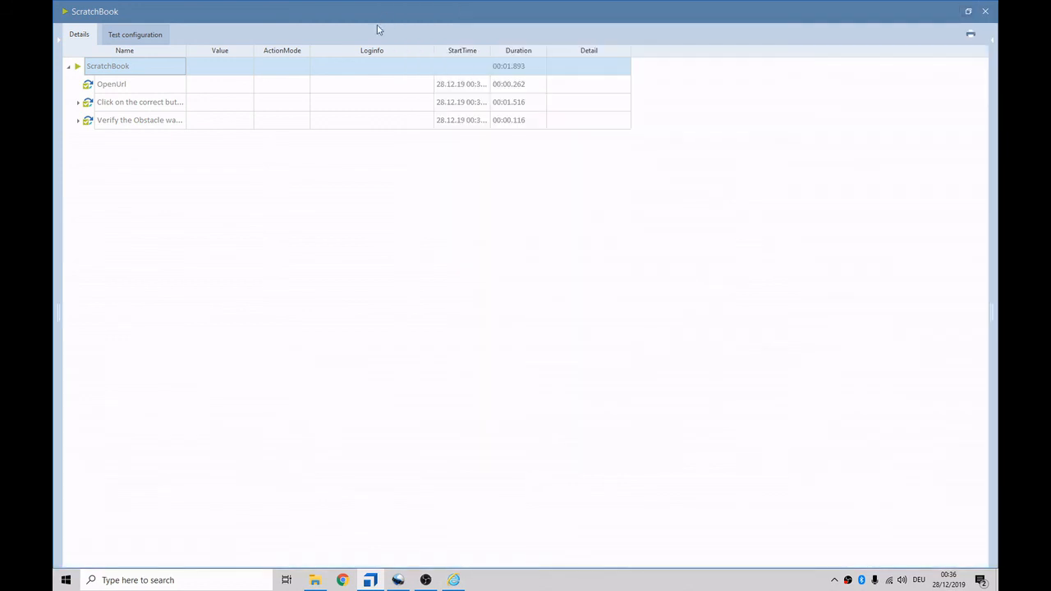
{"action": "left_click", "coordinate": [78, 102]}
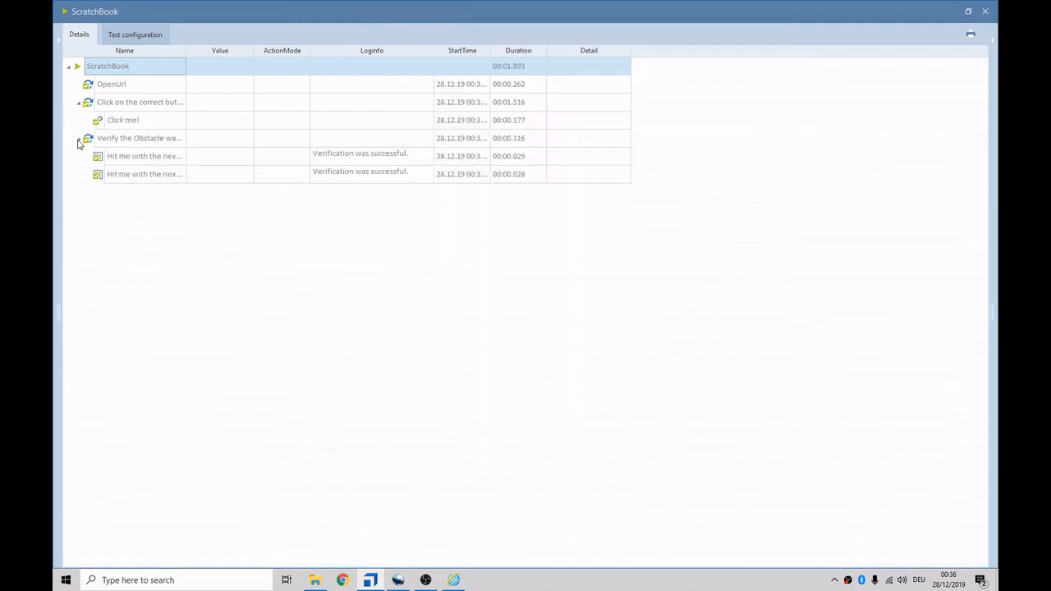